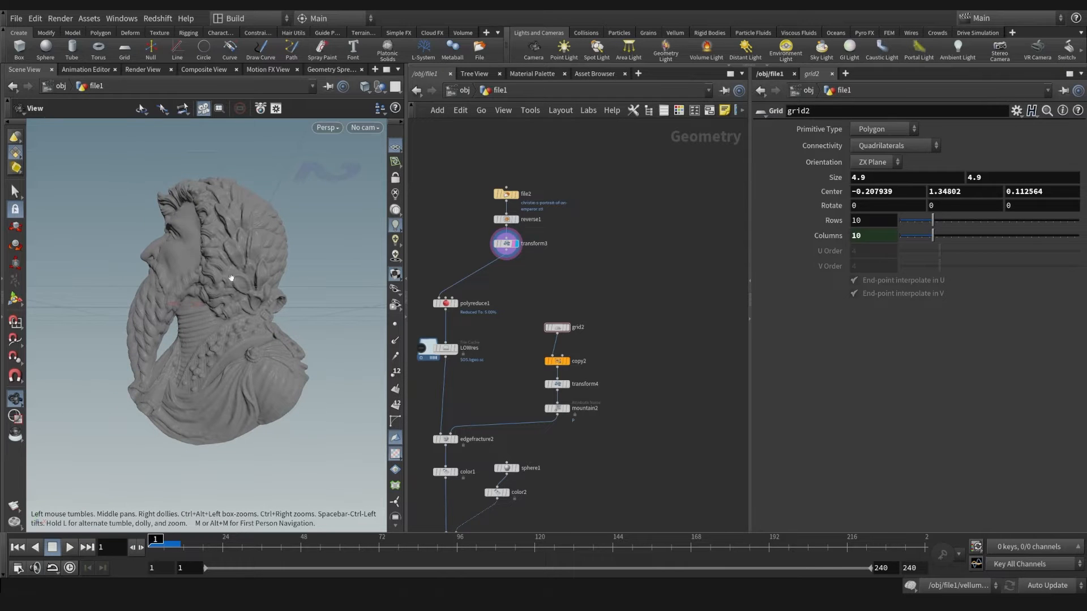
# Display the copied, tilted cutter grids from copy2 and select transform4
pyautogui.moveTo(232, 278); pyautogui.dragTo(220, 248)
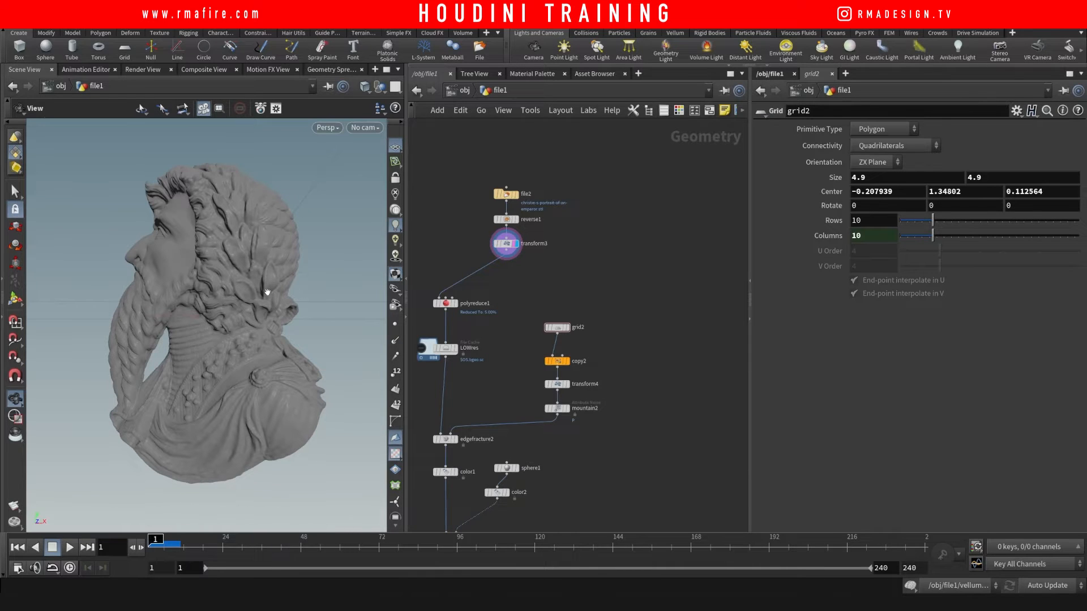
pyautogui.moveTo(291, 321)
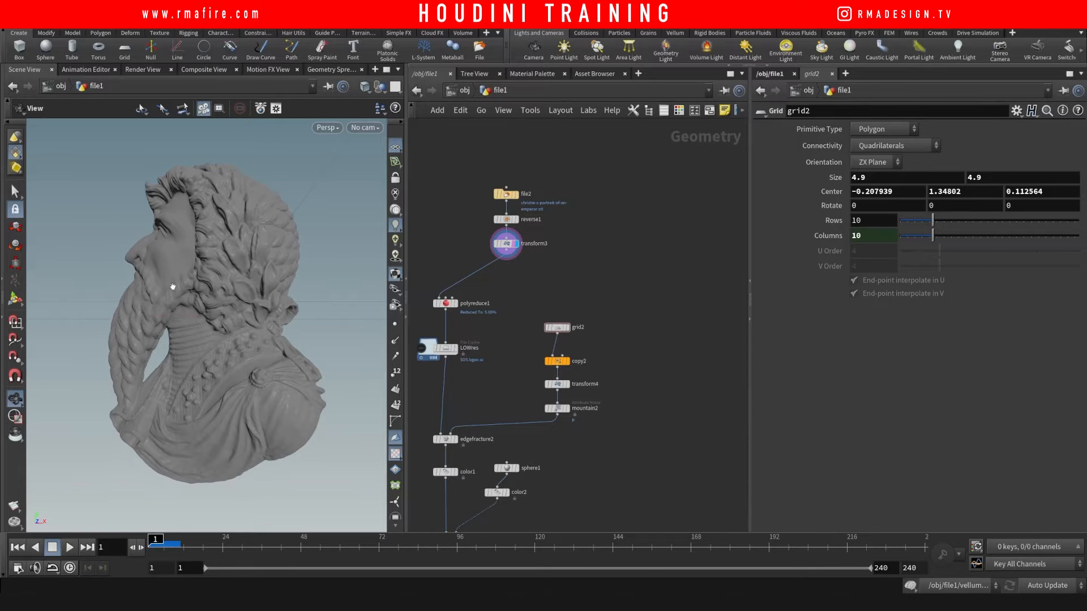
pyautogui.moveTo(430, 321)
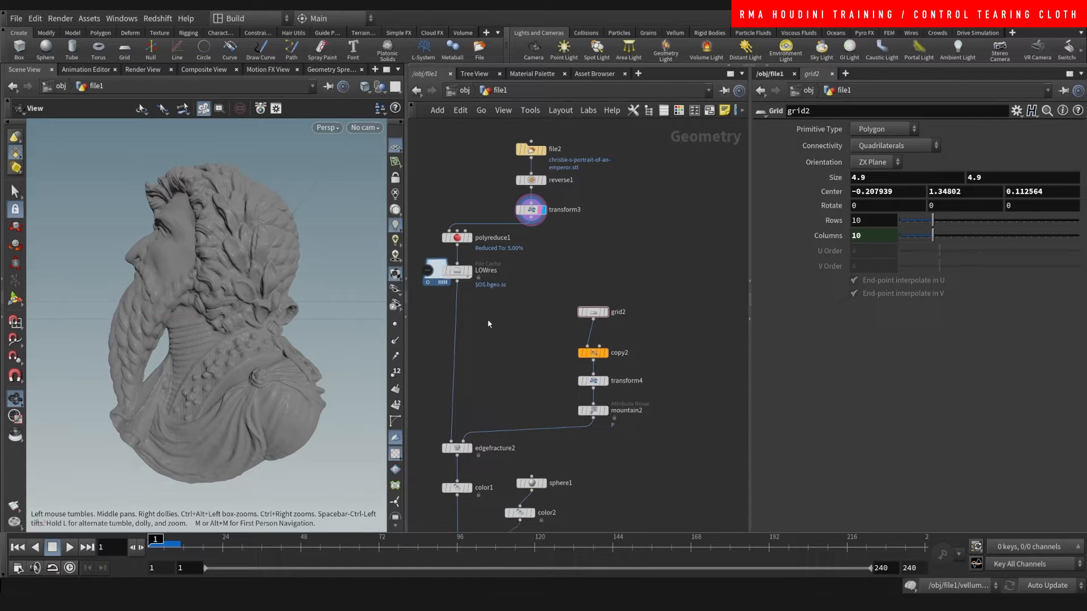
pyautogui.scroll(-3)
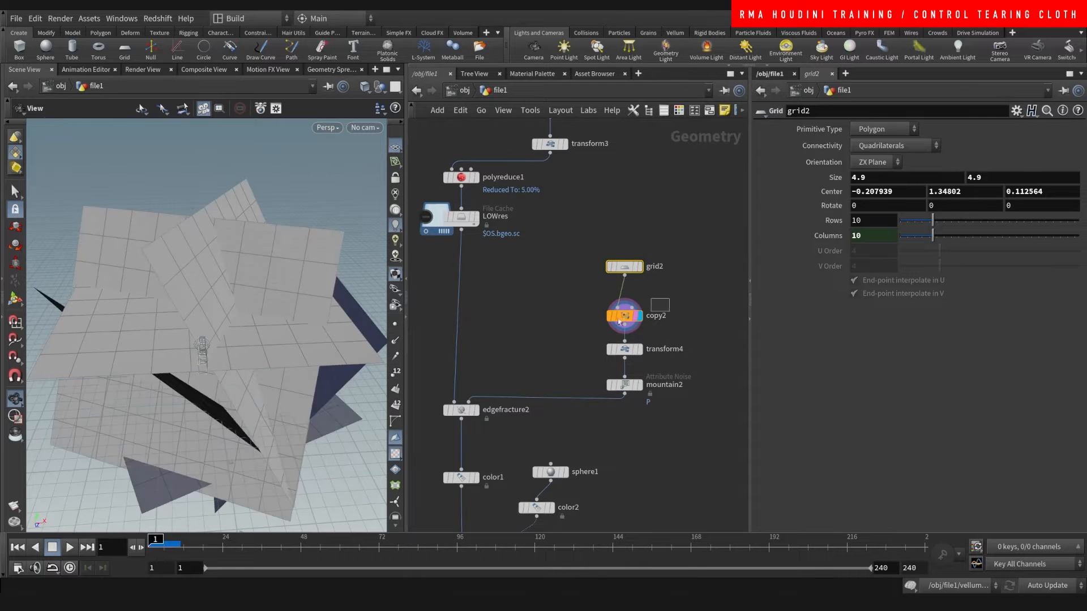
pyautogui.click(622, 315)
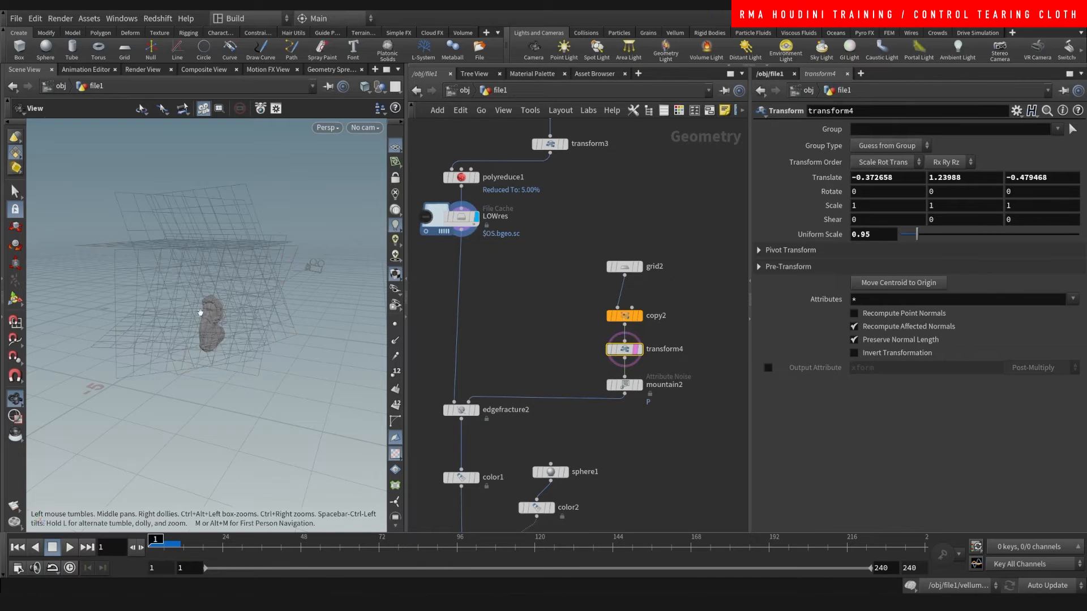
# Shrink the cutting grids on transform4 to a Uniform Scale of about 0.26
pyautogui.moveTo(918, 235); pyautogui.dragTo(905, 234)
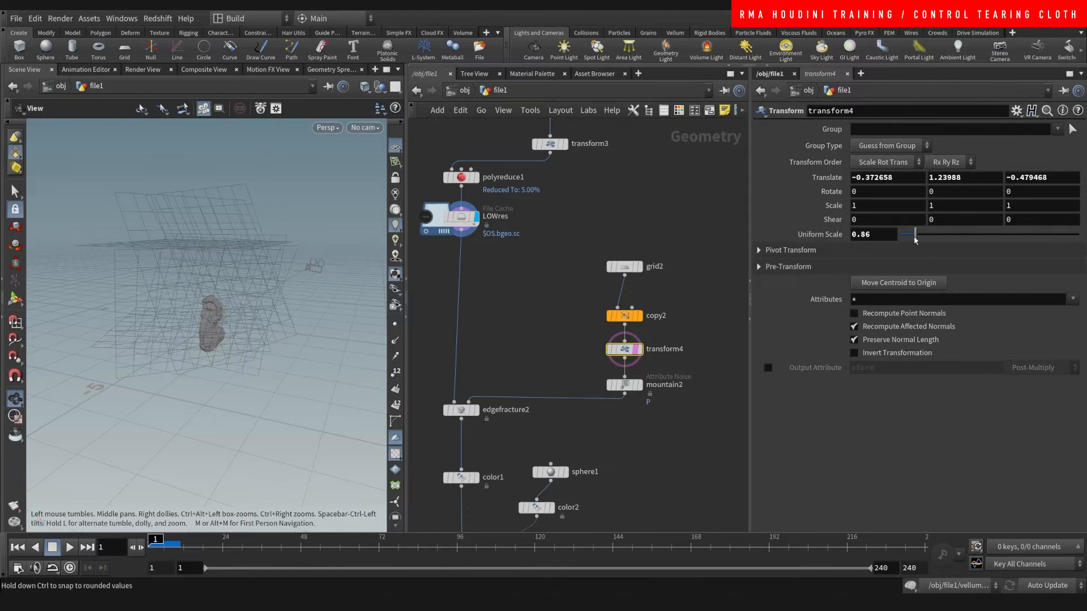
pyautogui.moveTo(915, 234); pyautogui.dragTo(907, 234)
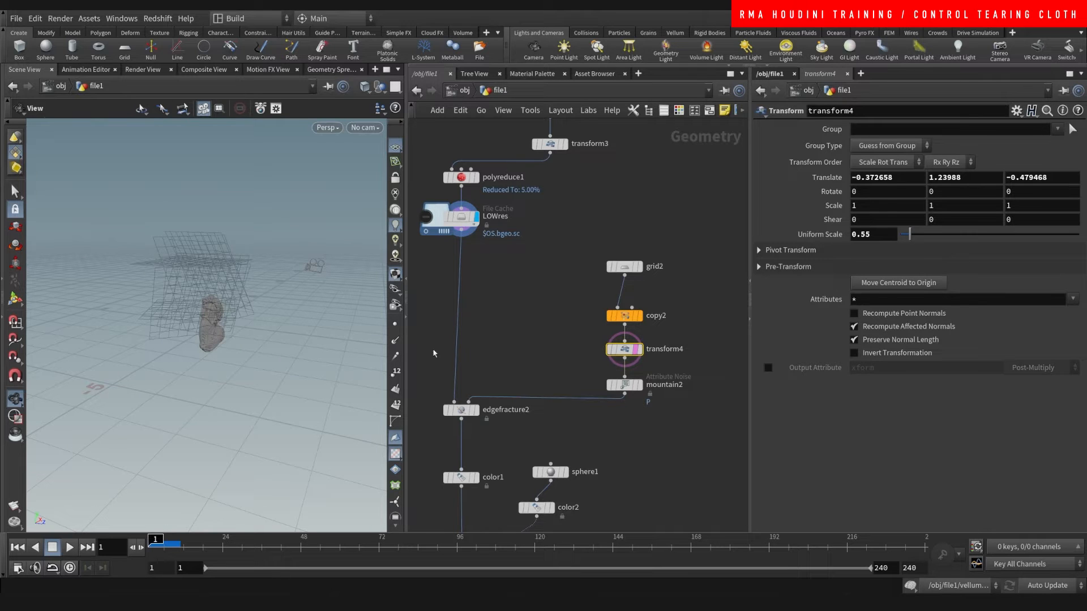
pyautogui.moveTo(253, 272)
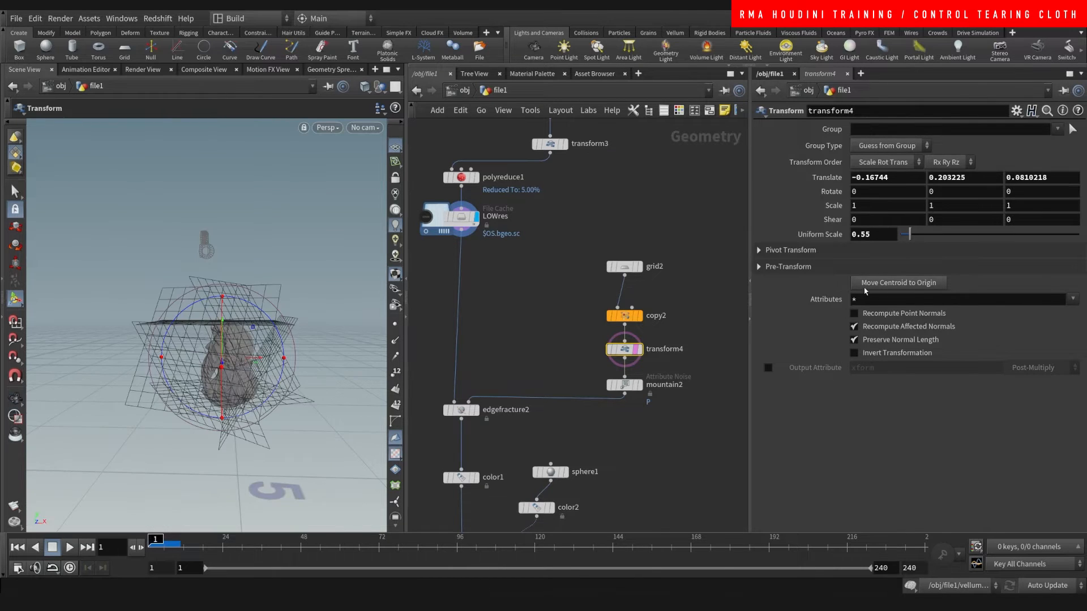
pyautogui.moveTo(908, 235); pyautogui.dragTo(904, 234)
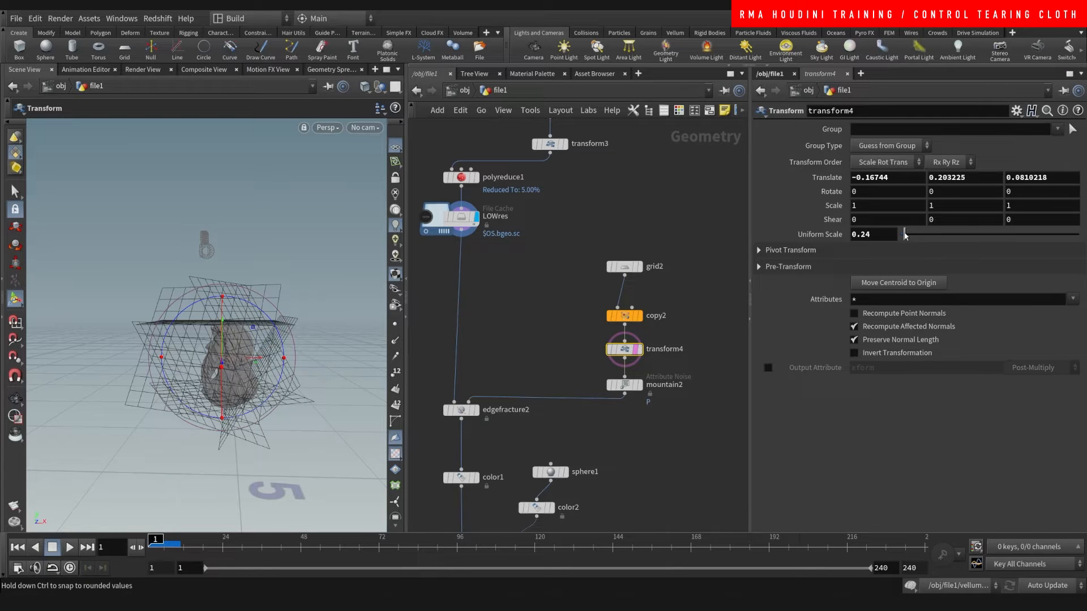
pyautogui.moveTo(904, 234); pyautogui.dragTo(914, 234)
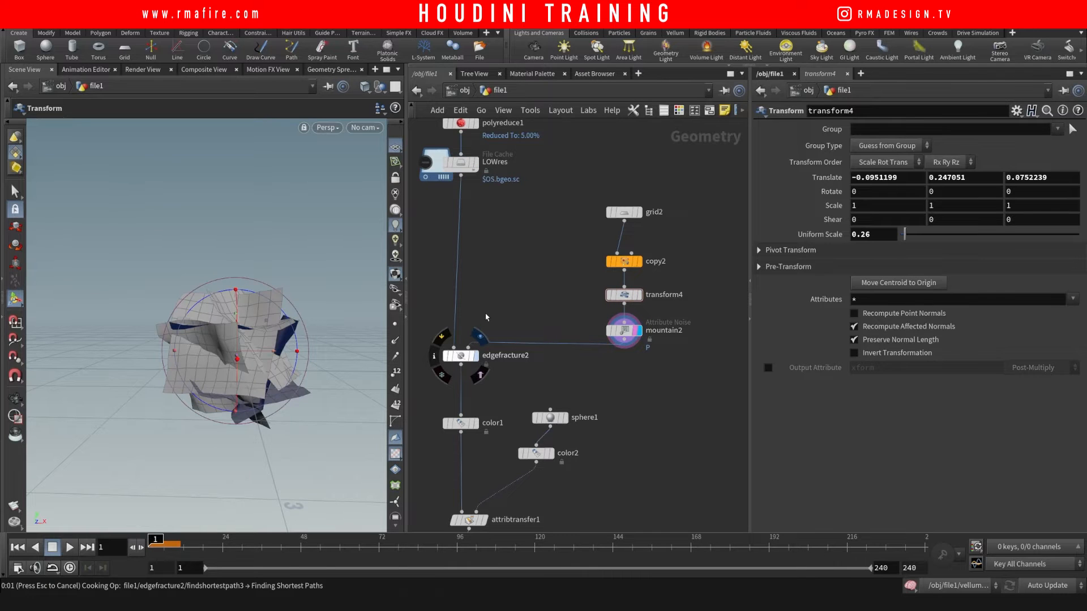
# Display edgefracture2 and orbit around the bust split into coloured pieces
pyautogui.click(456, 355)
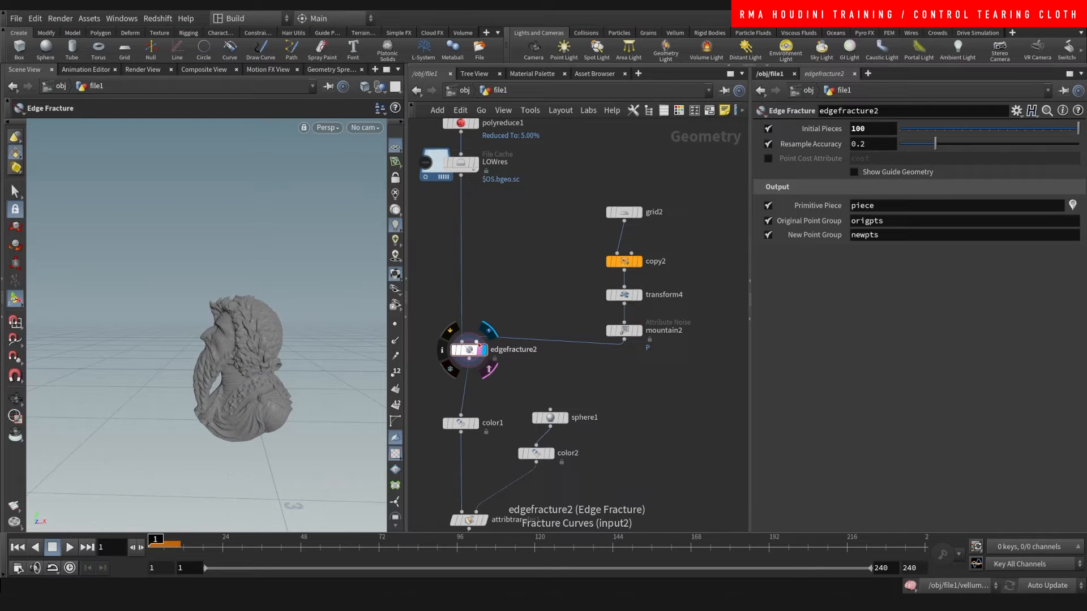
pyautogui.moveTo(481, 345)
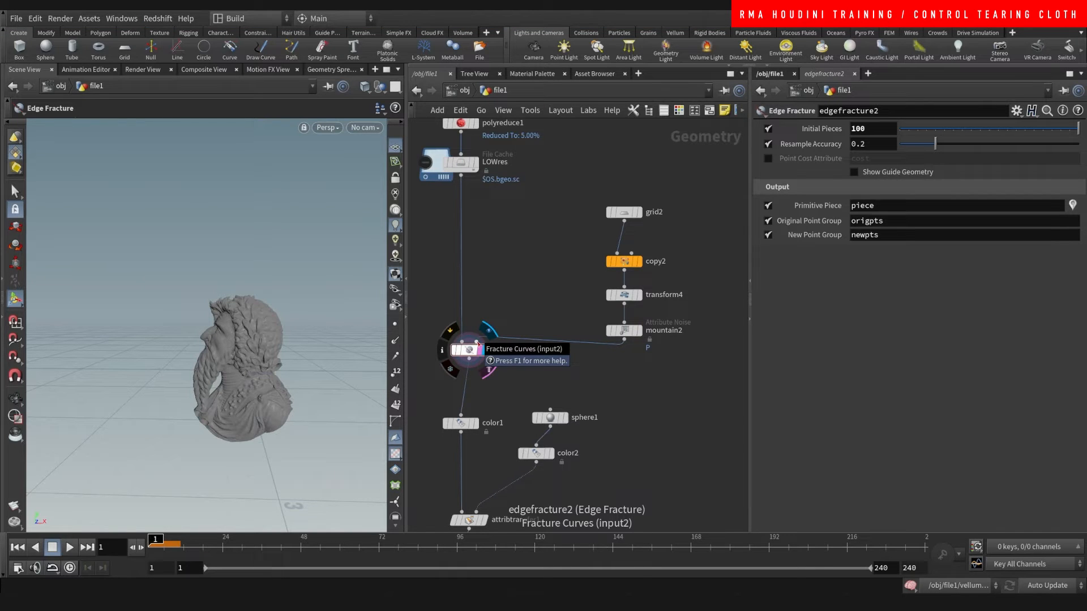
pyautogui.moveTo(565, 389)
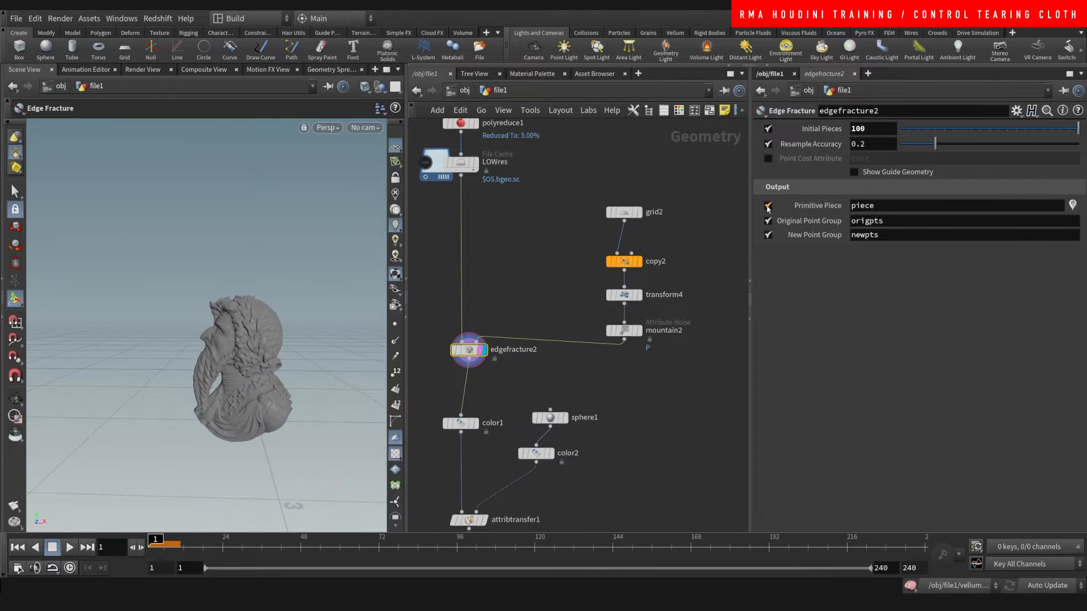
pyautogui.click(767, 206)
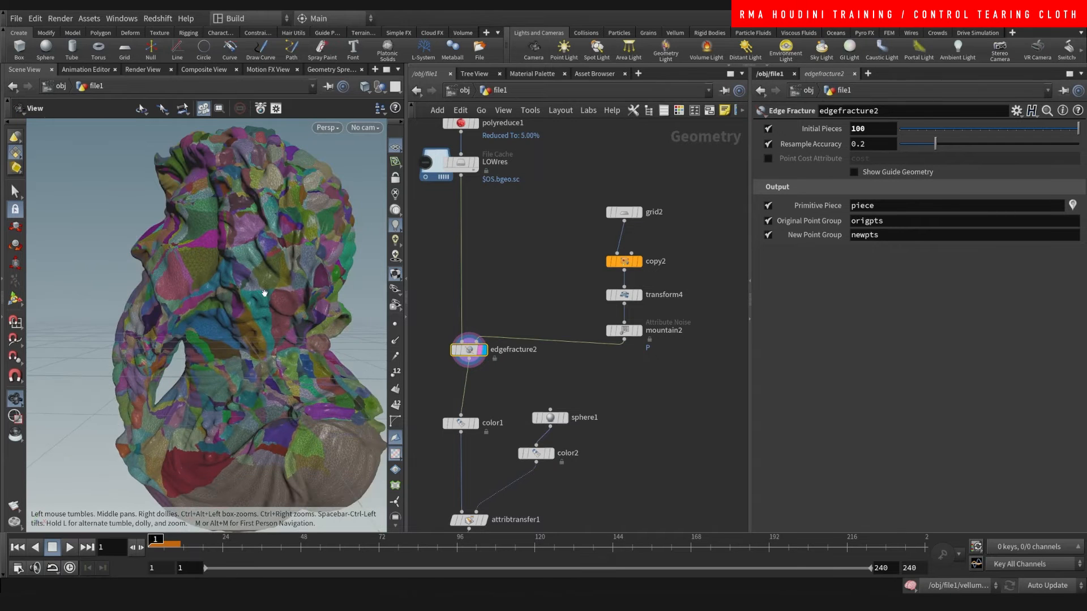
pyautogui.moveTo(264, 292); pyautogui.dragTo(243, 349)
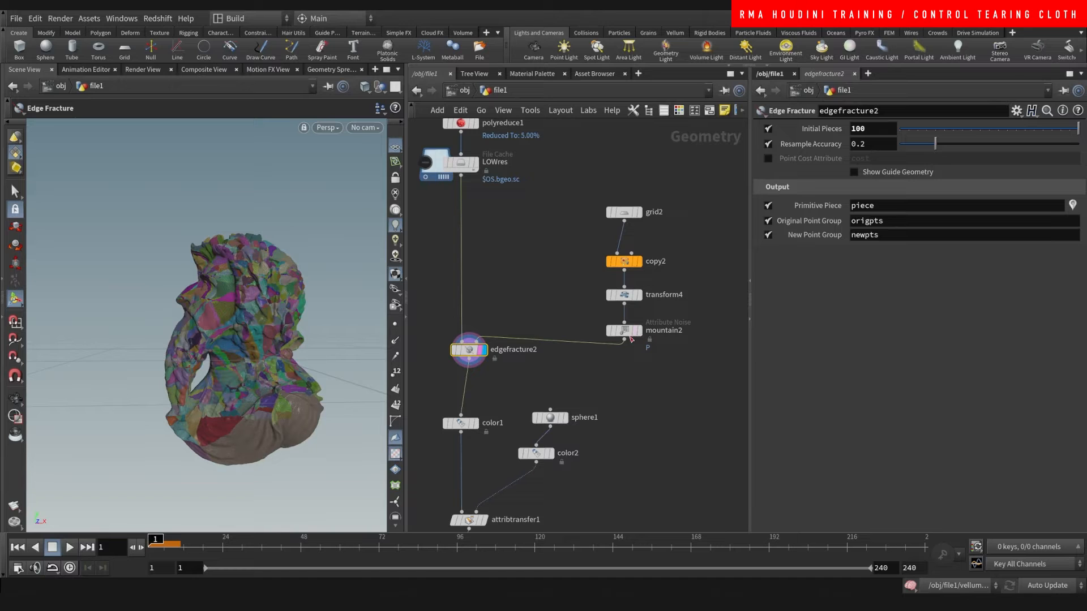
# Set transform4's Uniform Scale to 0.36 to enlarge the cutting grids
pyautogui.click(621, 330)
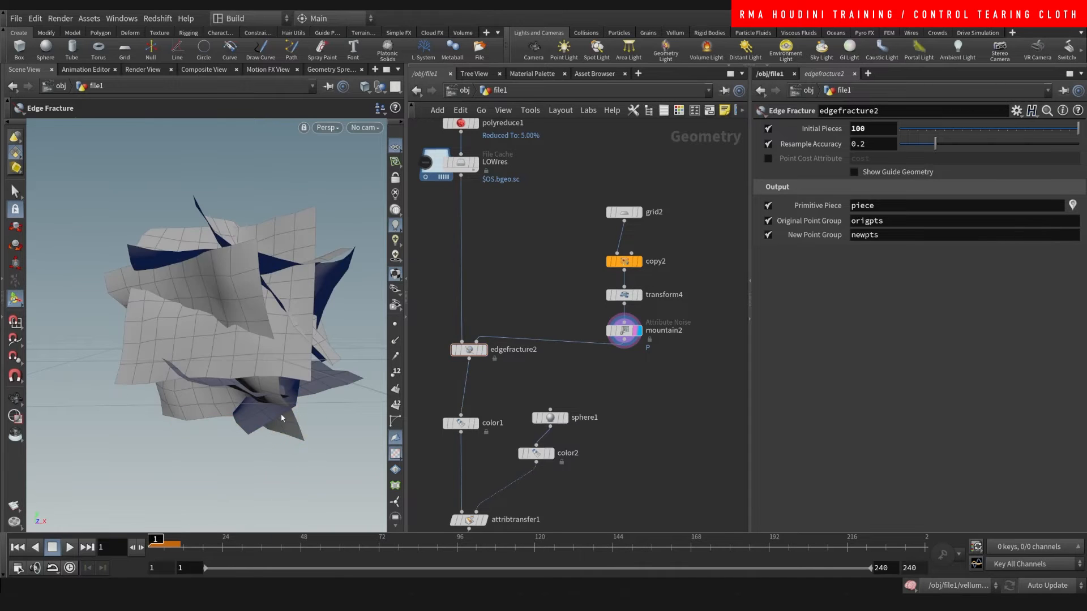
pyautogui.click(623, 293)
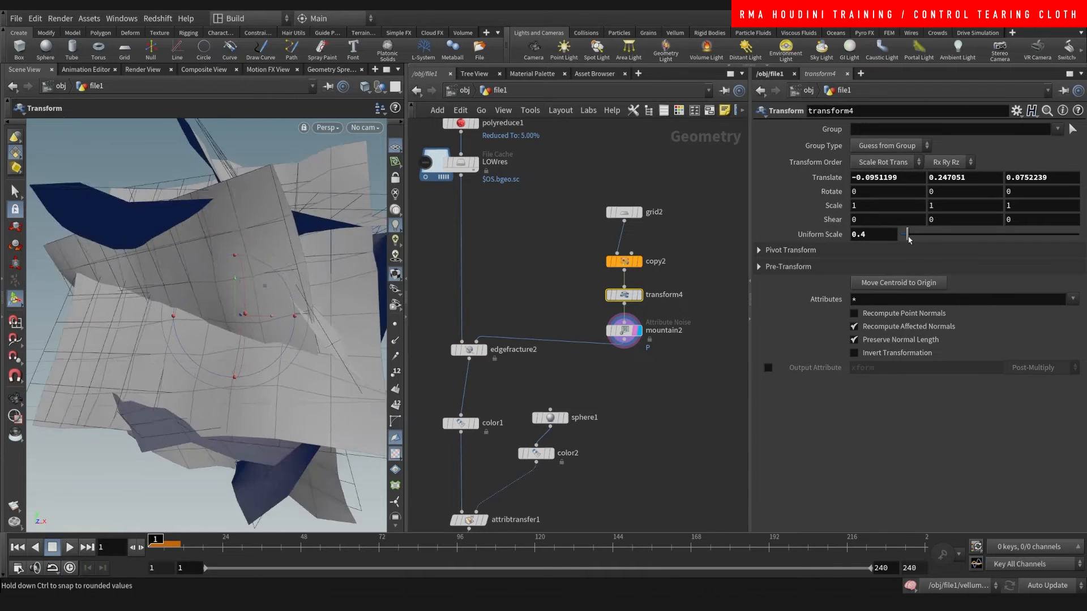
pyautogui.moveTo(908, 239); pyautogui.dragTo(904, 234)
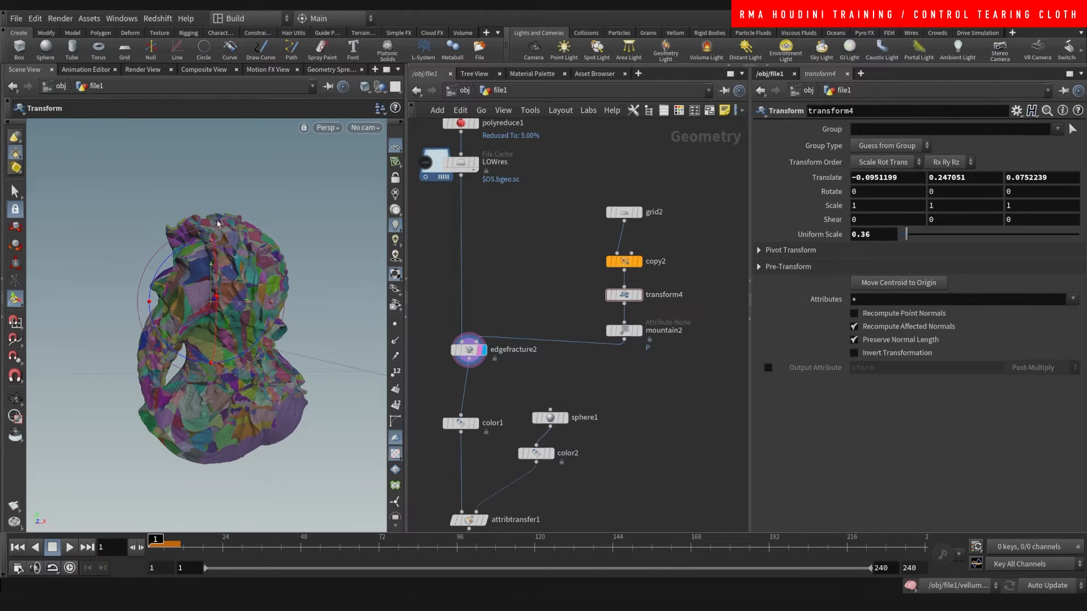
pyautogui.moveTo(532, 280)
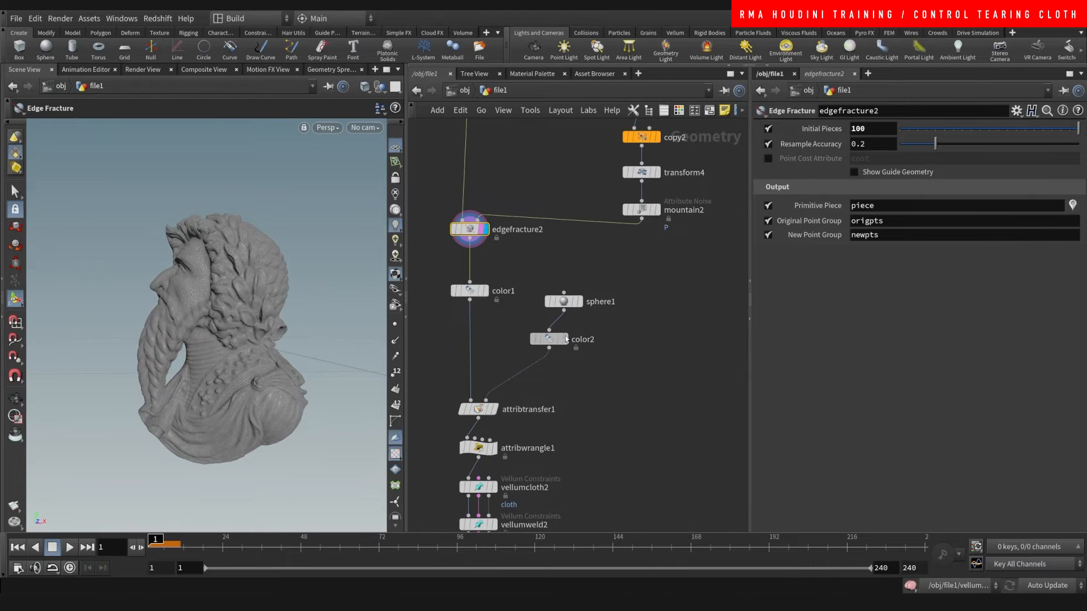
# Move sphere1 and color2 aside and display the black-coloured bust from color1
pyautogui.moveTo(547, 339); pyautogui.dragTo(563, 337)
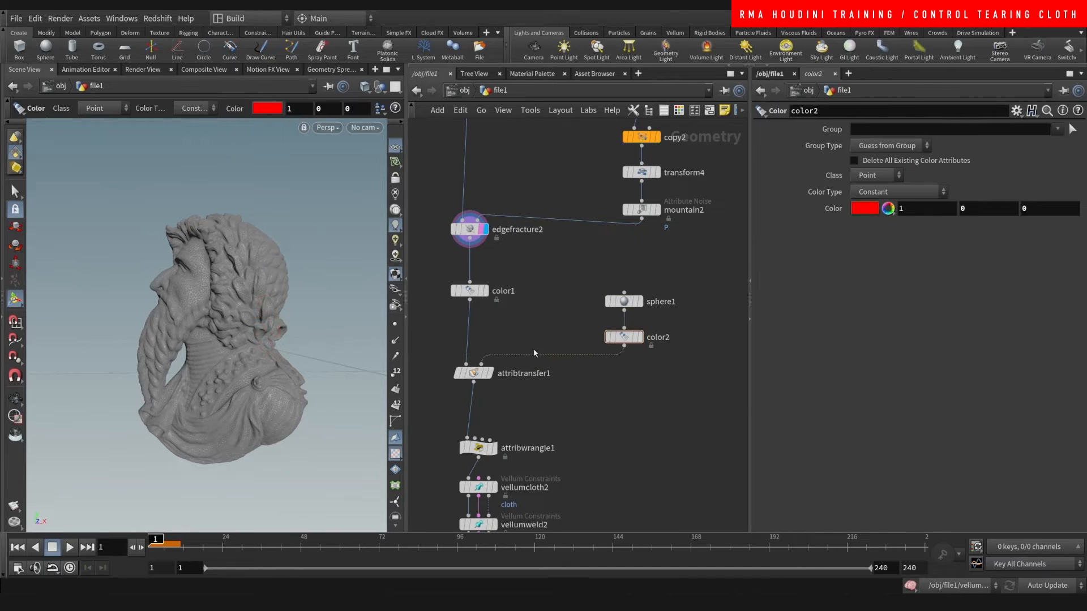
pyautogui.moveTo(277, 240)
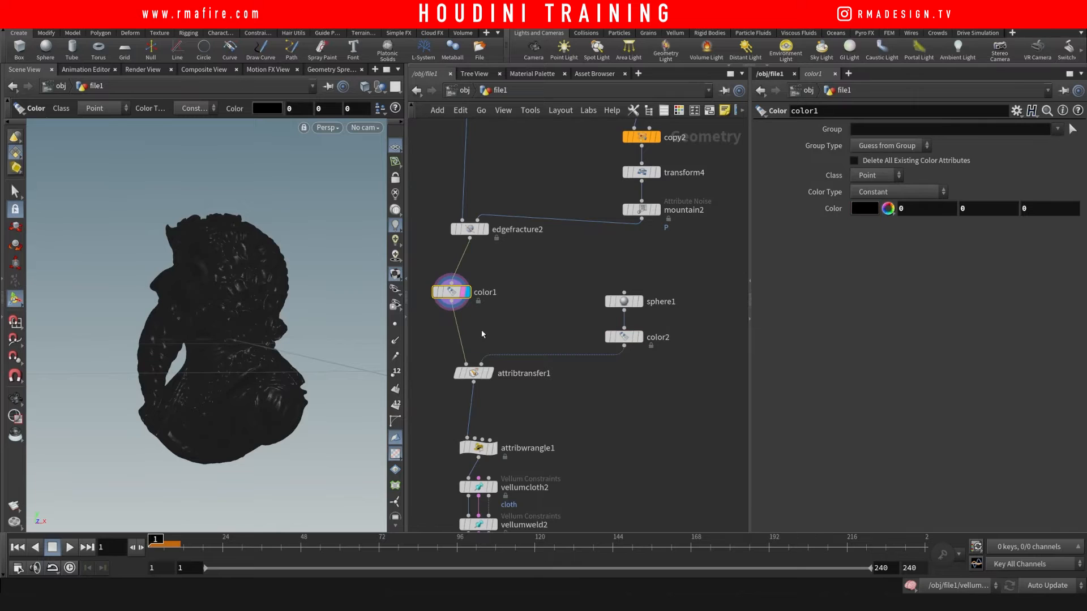
pyautogui.moveTo(546, 361)
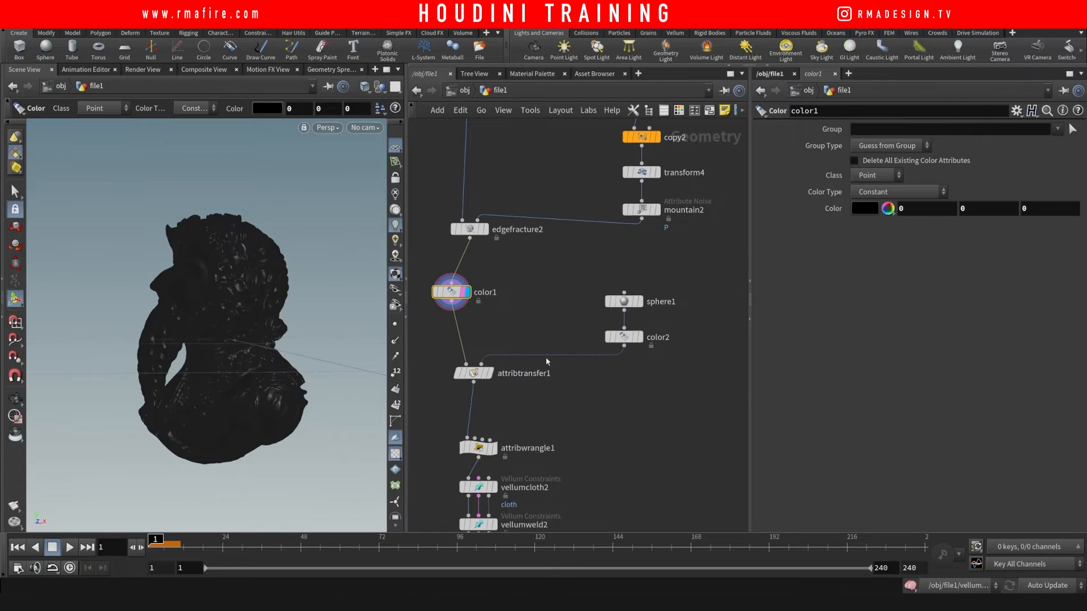
pyautogui.moveTo(537, 270)
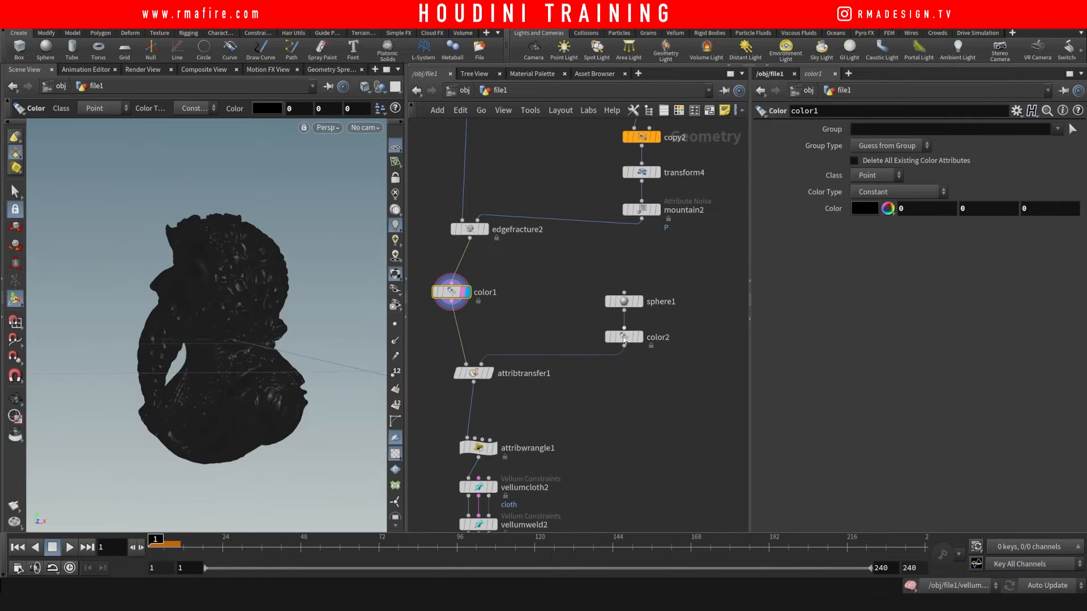
pyautogui.click(650, 346)
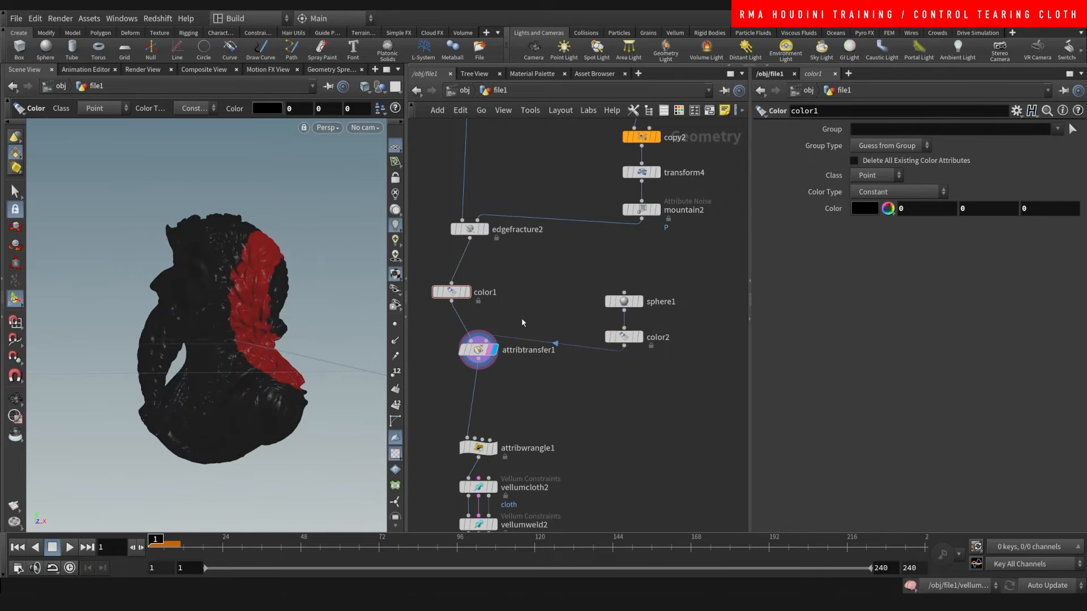
# Transfer only Cd from the sphere with Distance Threshold 0.26 and Blend Width 0.36
pyautogui.click(478, 348)
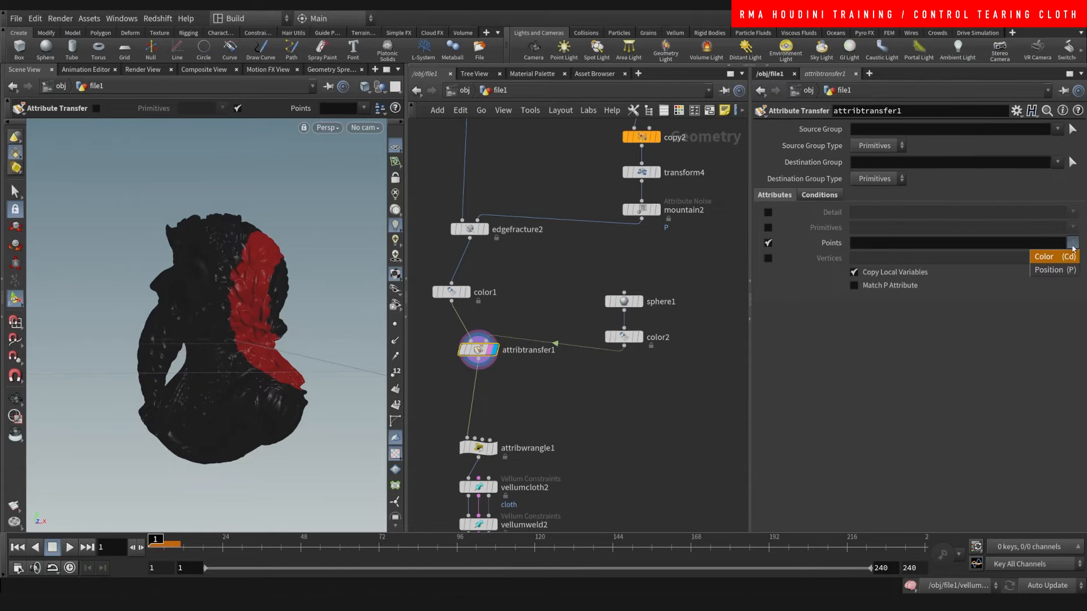
pyautogui.click(1043, 256)
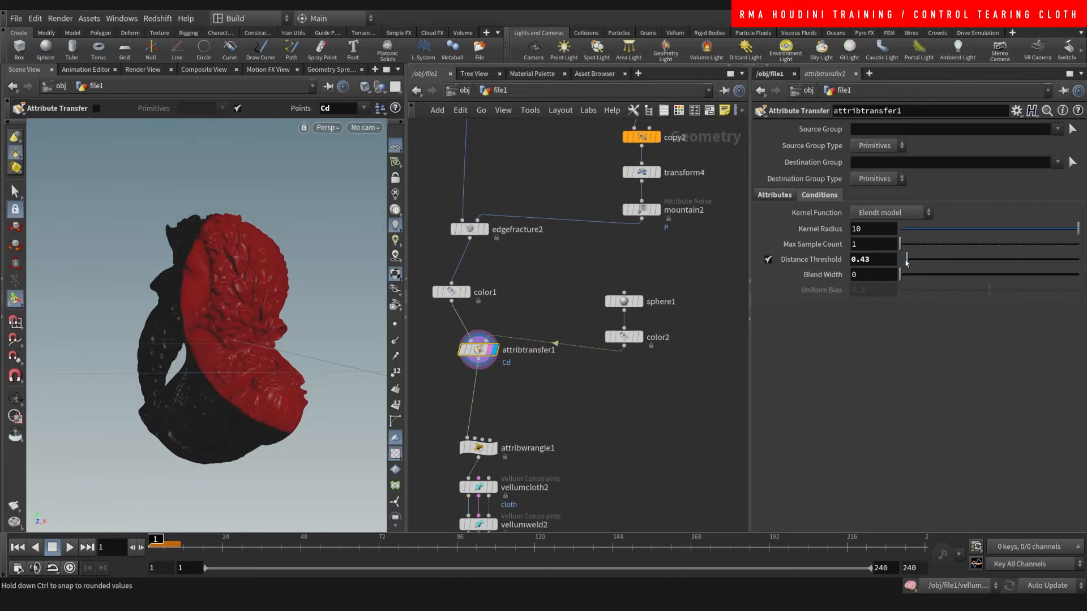
pyautogui.moveTo(905, 262); pyautogui.dragTo(901, 262)
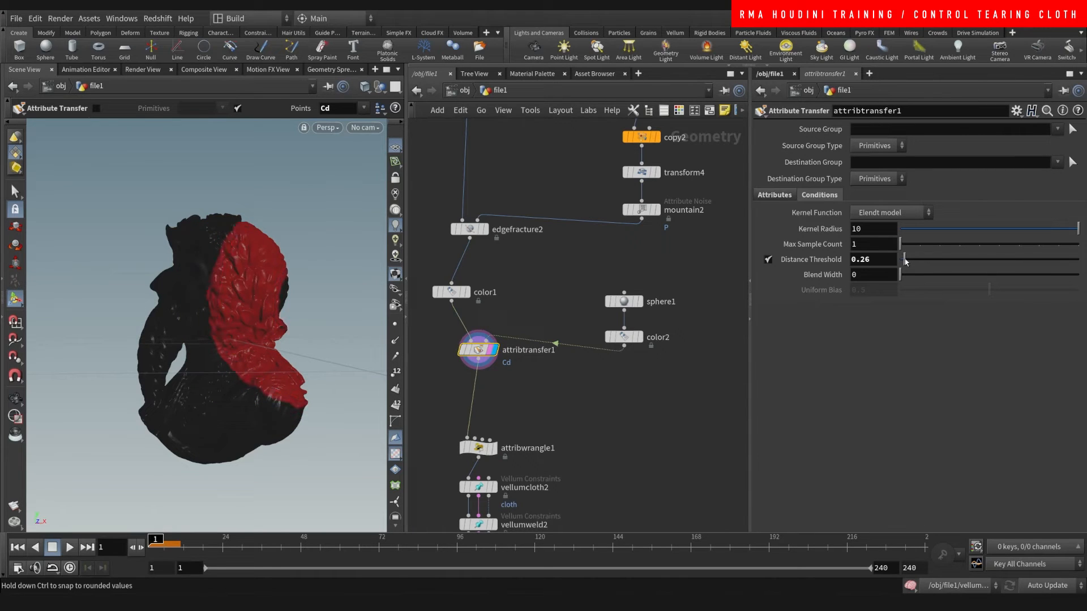
pyautogui.moveTo(904, 260); pyautogui.dragTo(909, 259)
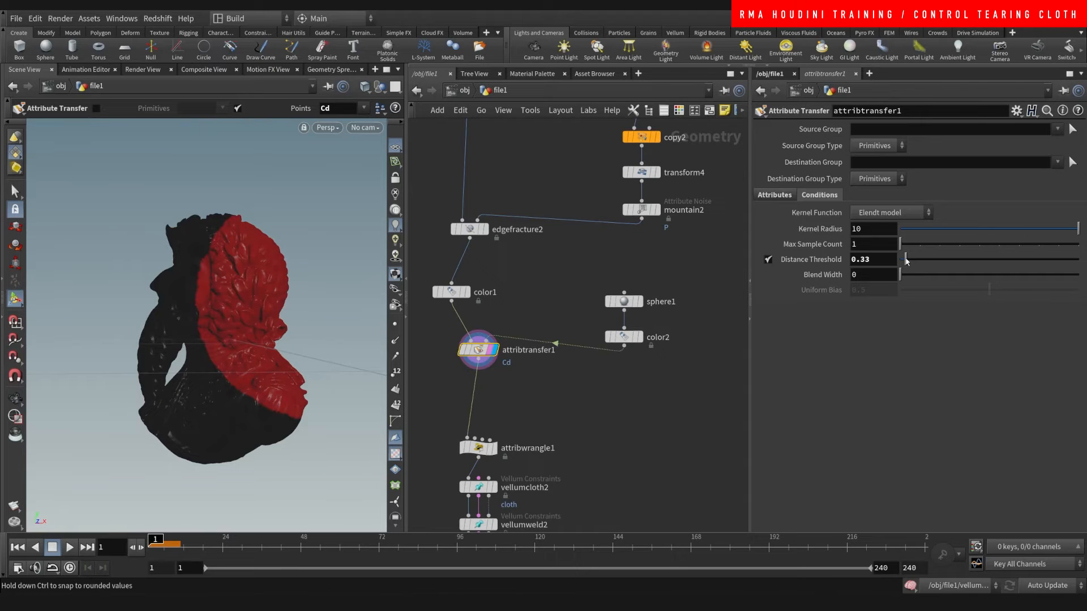
pyautogui.moveTo(908, 259); pyautogui.dragTo(901, 259)
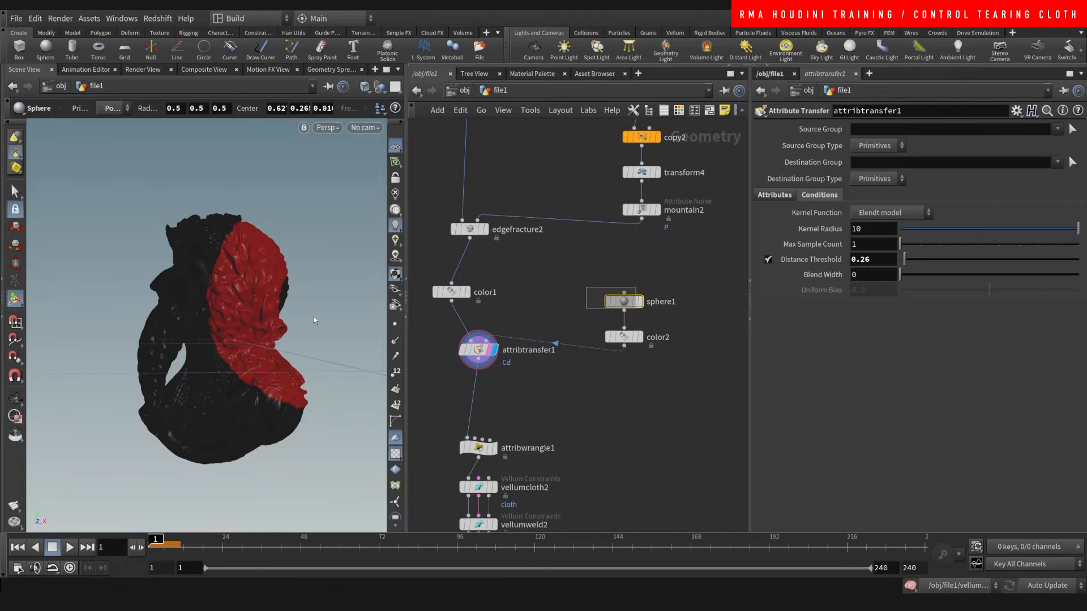
# Select the red-region sphere and orbit the bust to inspect the red half
pyautogui.click(621, 300)
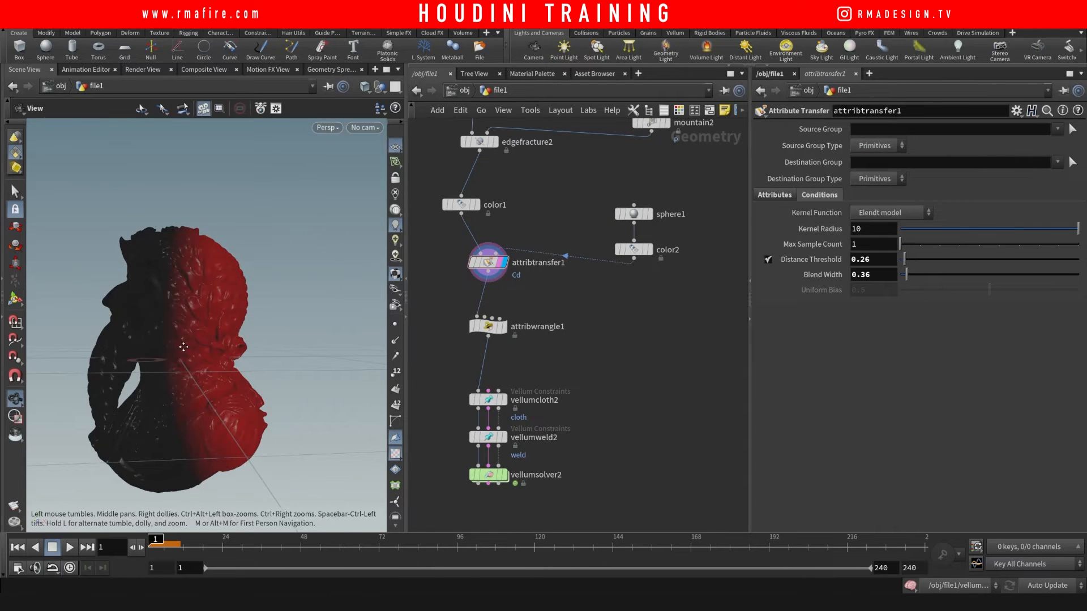
pyautogui.moveTo(183, 347); pyautogui.dragTo(222, 315)
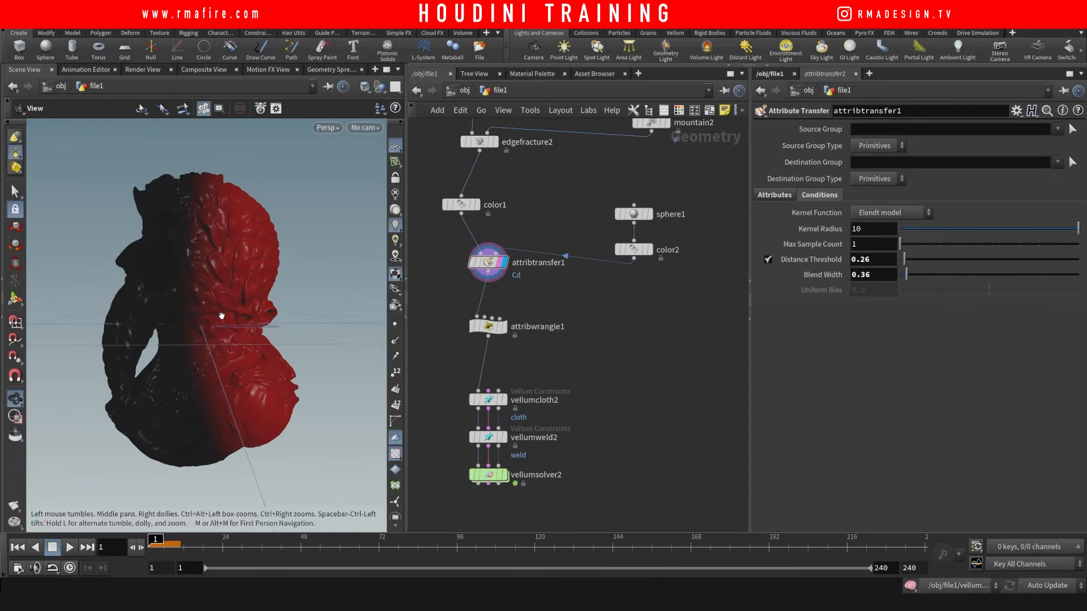
pyautogui.click(488, 326)
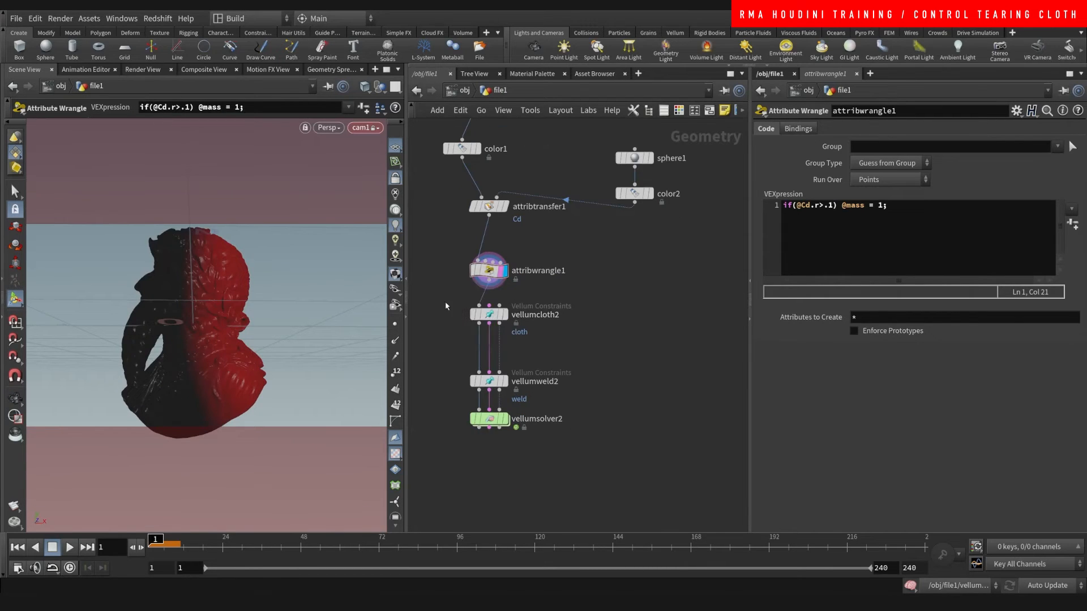
# Inspect vellumcloth2 and vellumweld2's 0.001 Stretch Stress threshold, then display vellumsolver2
pyautogui.click(488, 314)
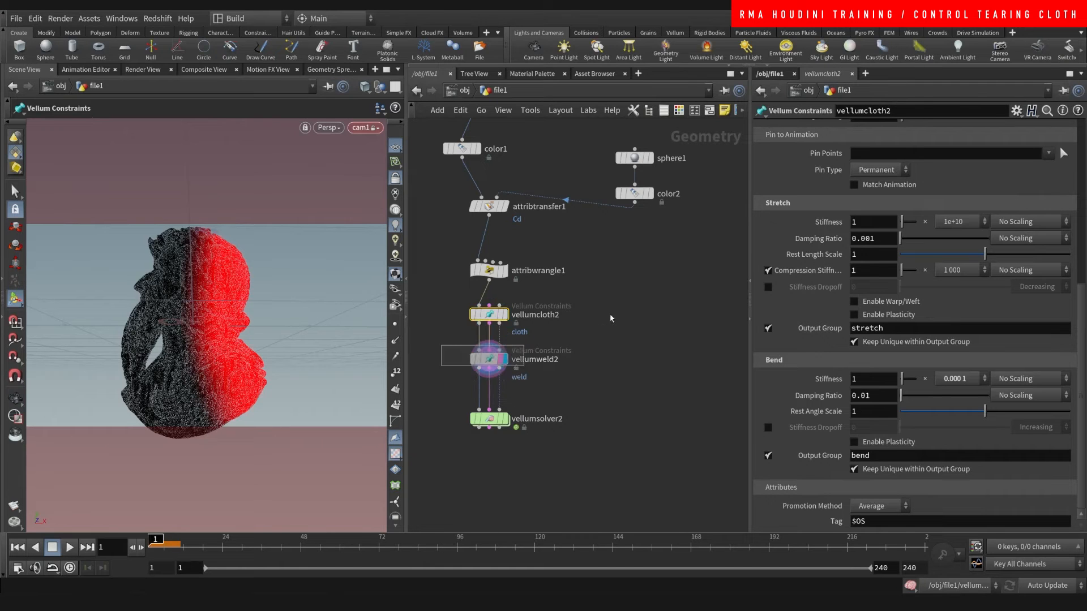
pyautogui.click(488, 358)
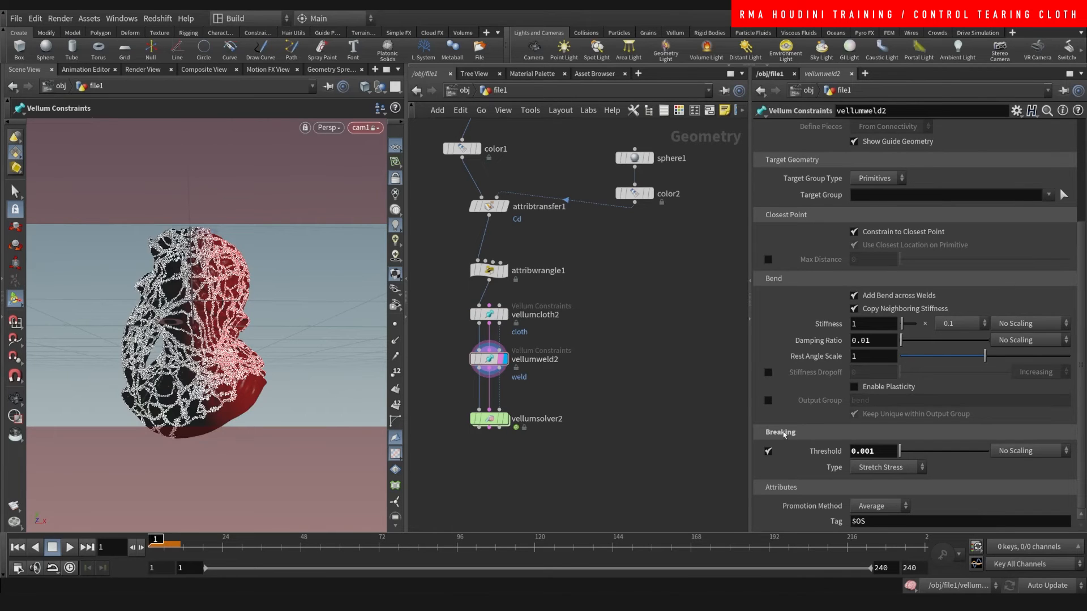
pyautogui.moveTo(887, 466)
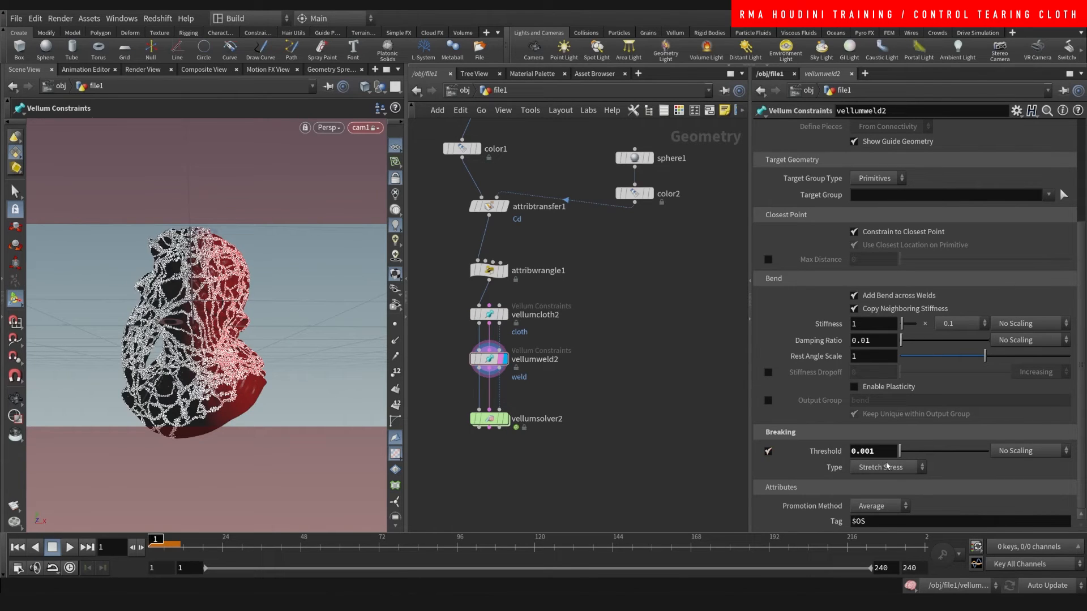
pyautogui.moveTo(623, 361)
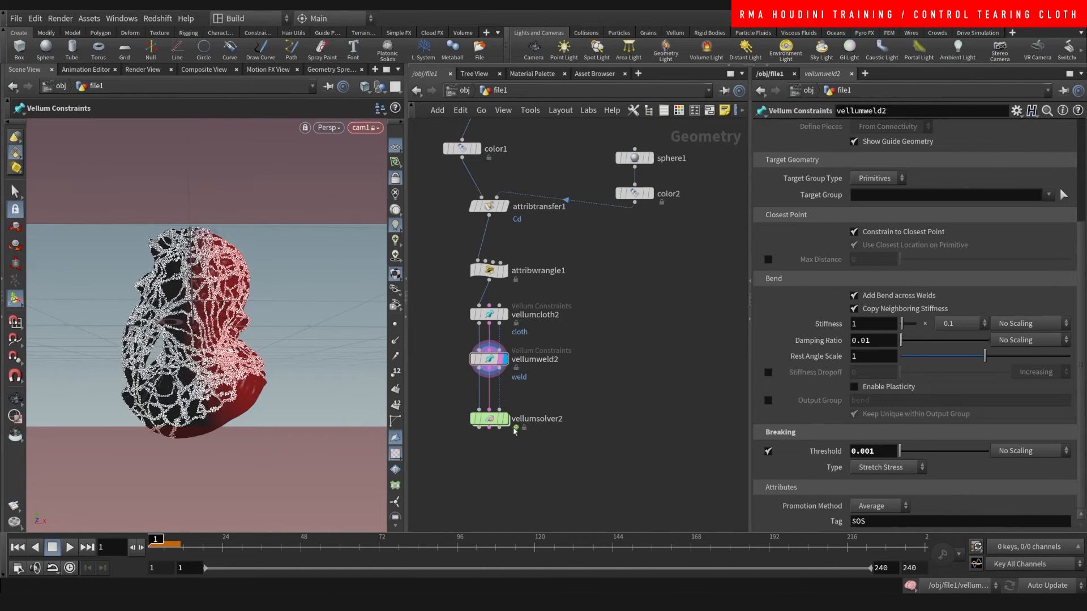
pyautogui.click(487, 419)
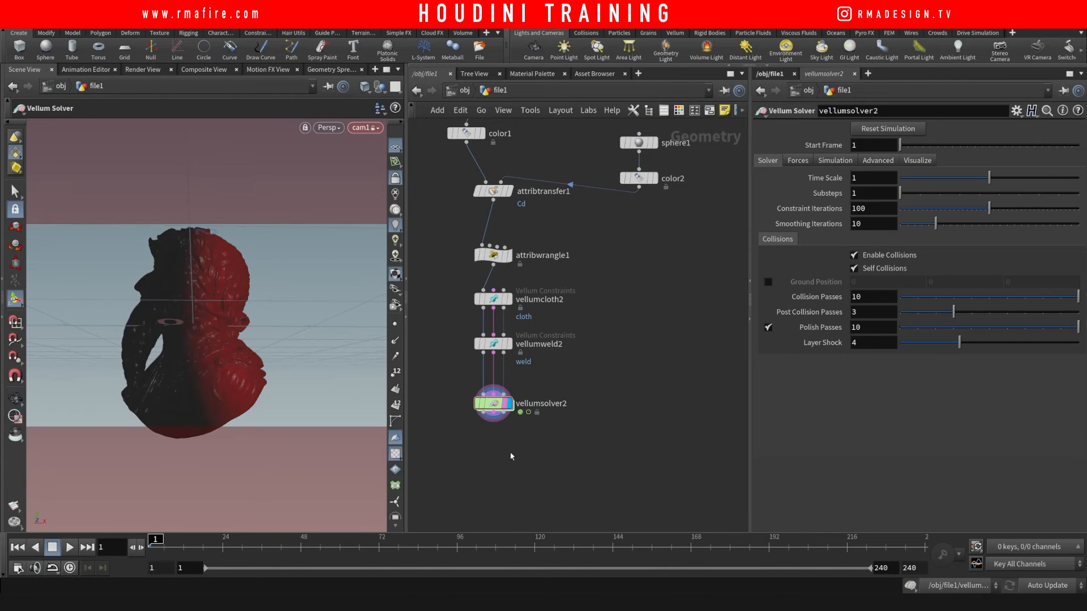
# Play the timeline to simulate the welded, half-red bust
pyautogui.click(69, 548)
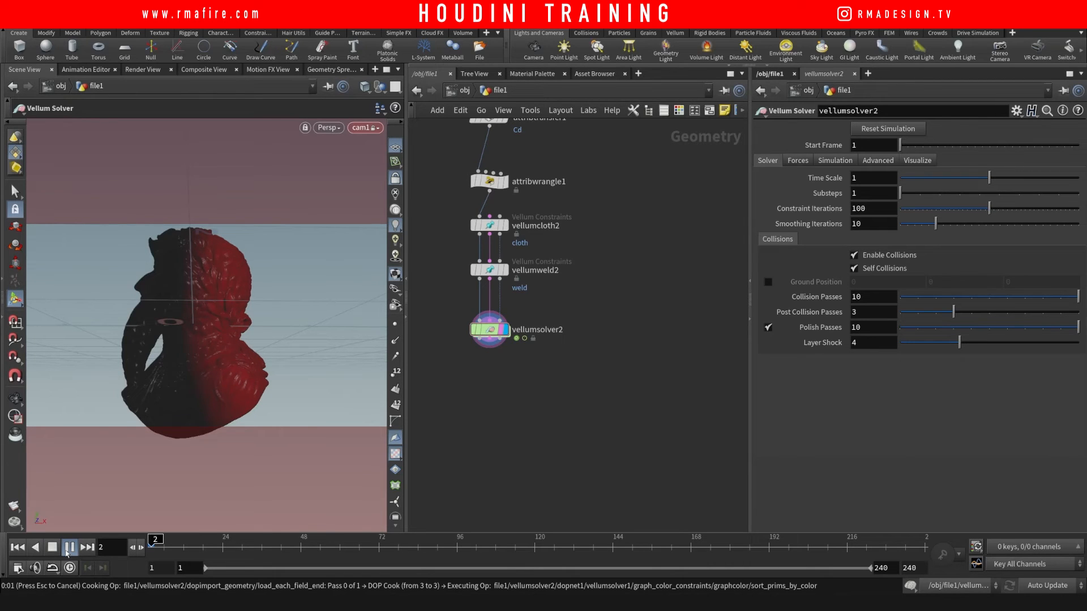
pyautogui.click(70, 547)
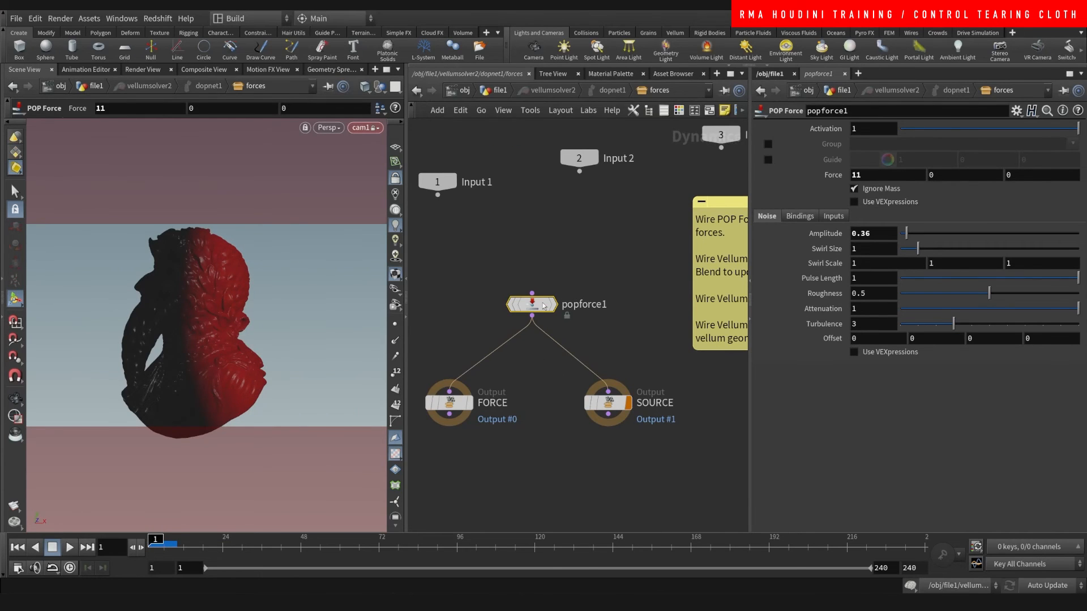
pyautogui.moveTo(512, 321)
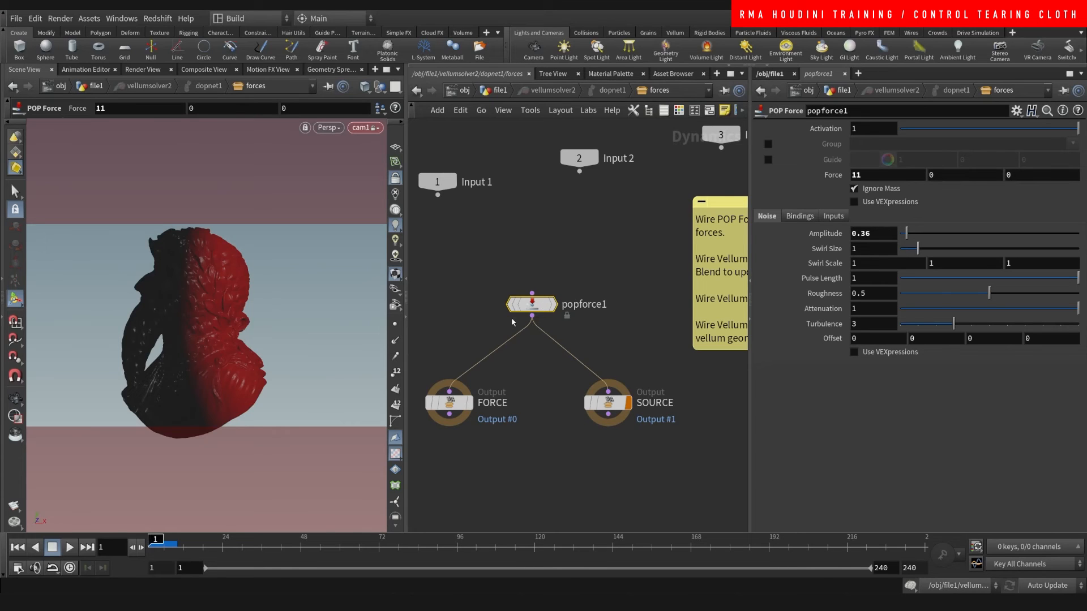
pyautogui.click(853, 202)
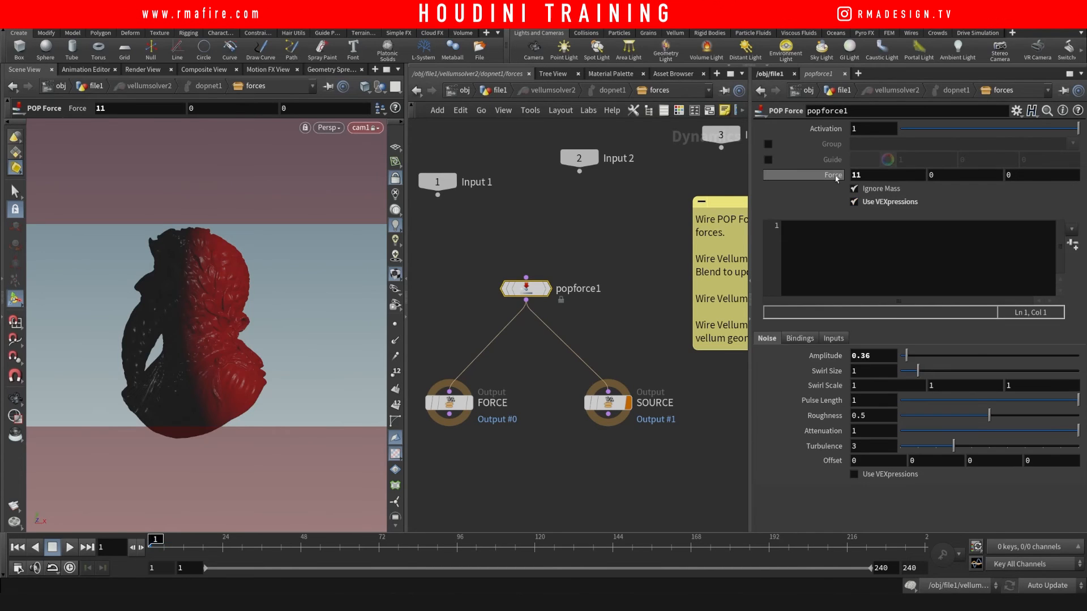
pyautogui.moveTo(833, 175)
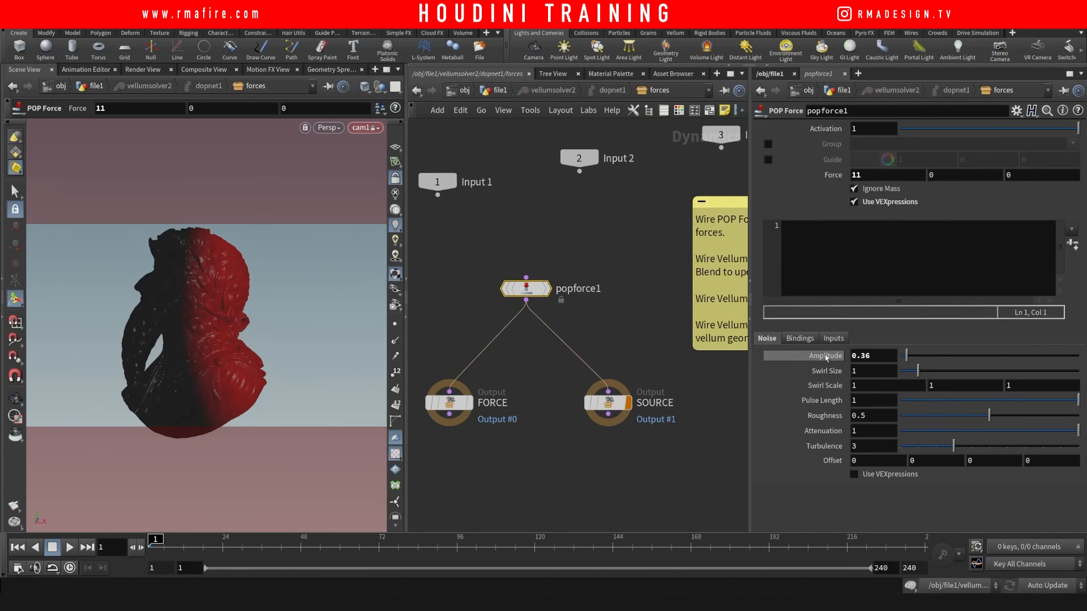
pyautogui.moveTo(824, 355)
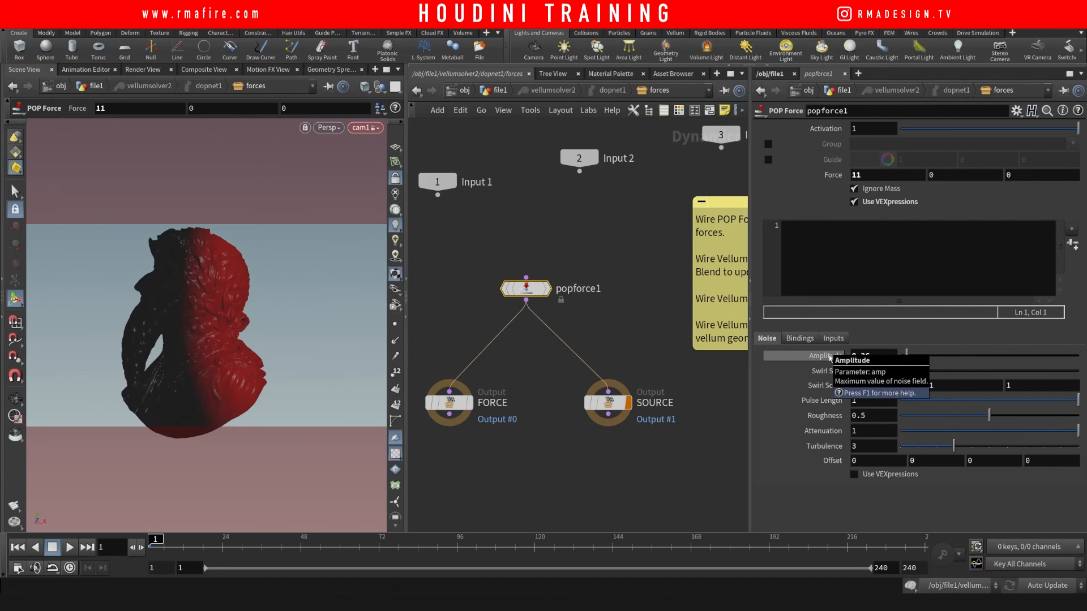
pyautogui.write('amp = fit01(*r')
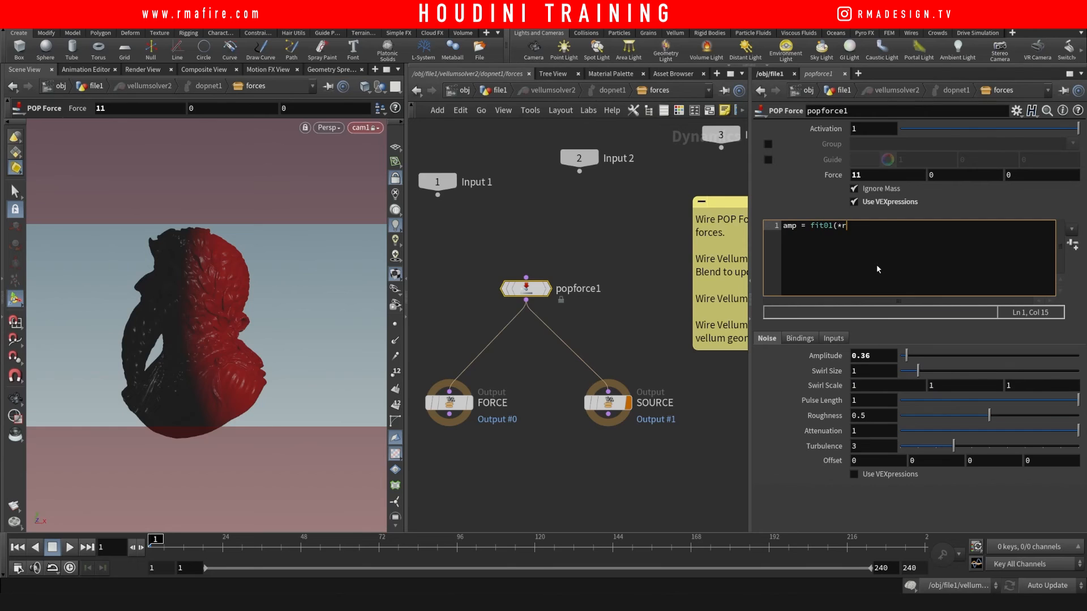
pyautogui.write('and(ptnum')
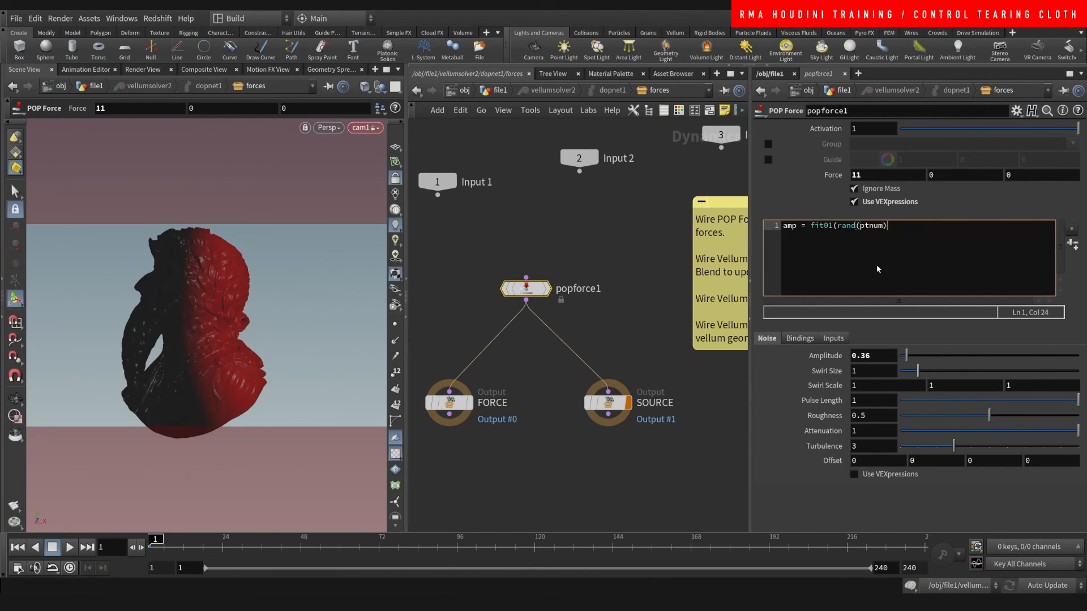
pyautogui.write(',')
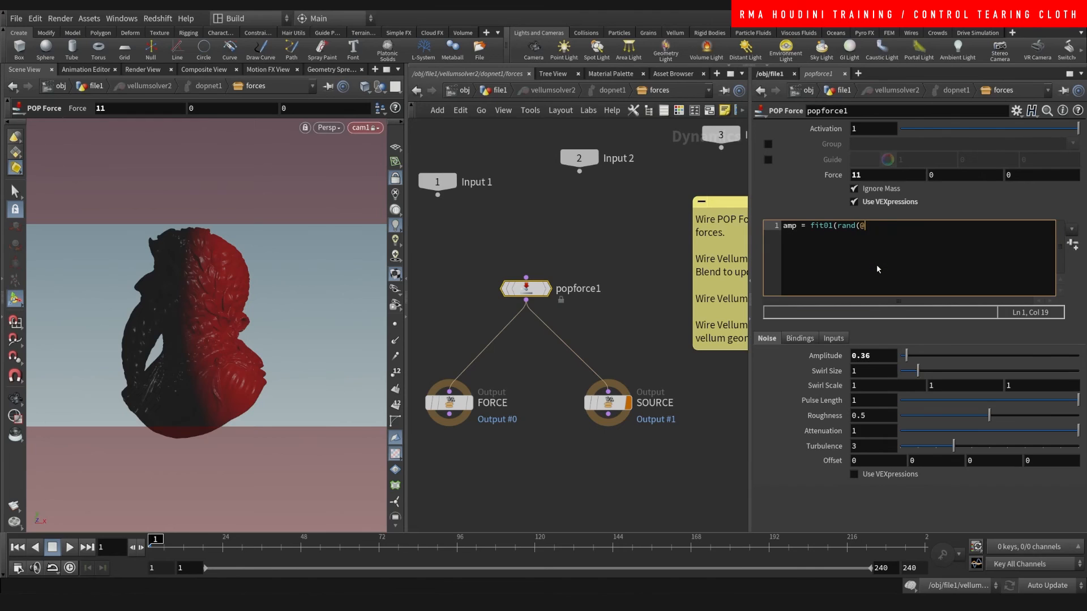
pyautogui.write('ptnum),')
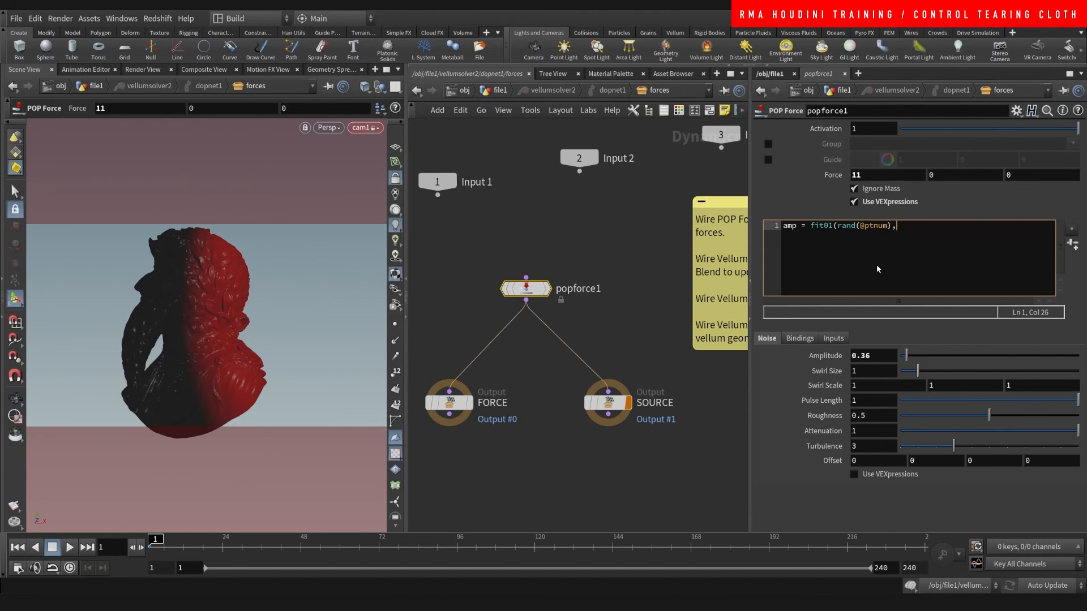
pyautogui.write('0,')
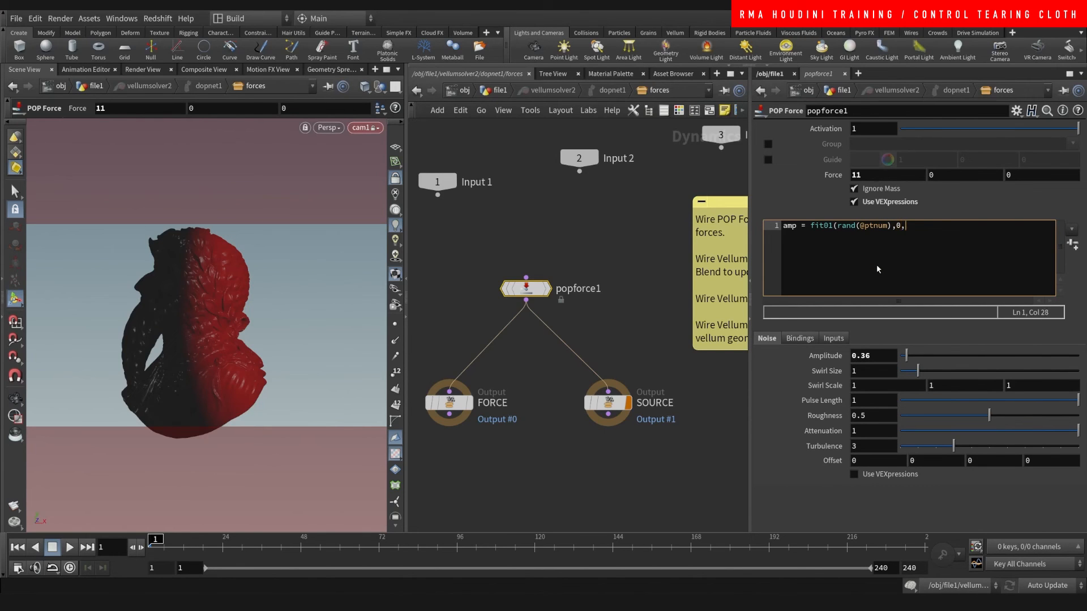
pyautogui.write('15);')
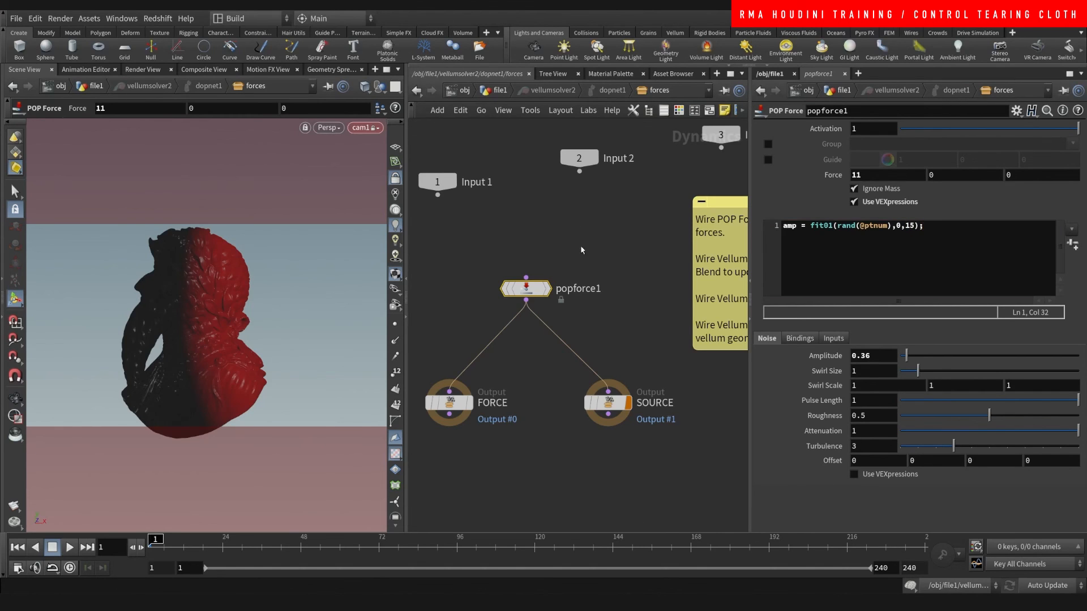
pyautogui.moveTo(525, 288); pyautogui.dragTo(485, 272)
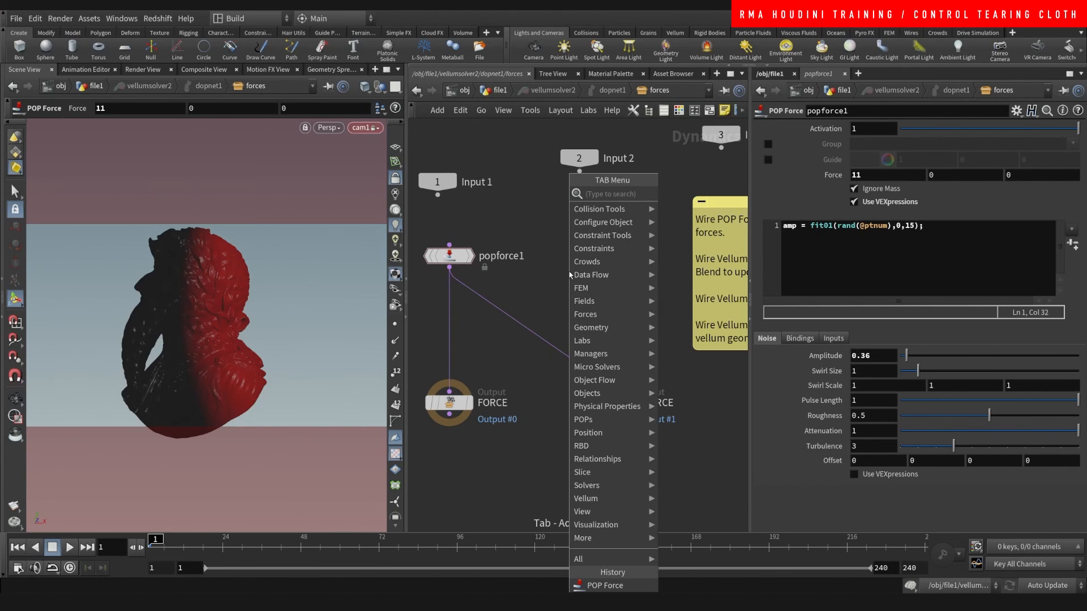
pyautogui.write('p')
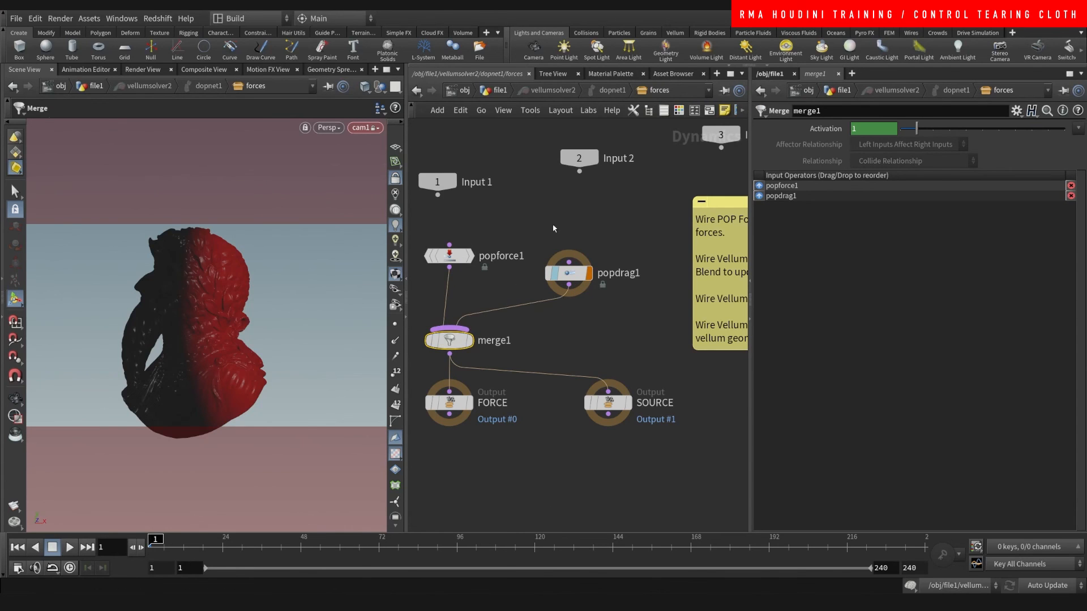
pyautogui.click(567, 272)
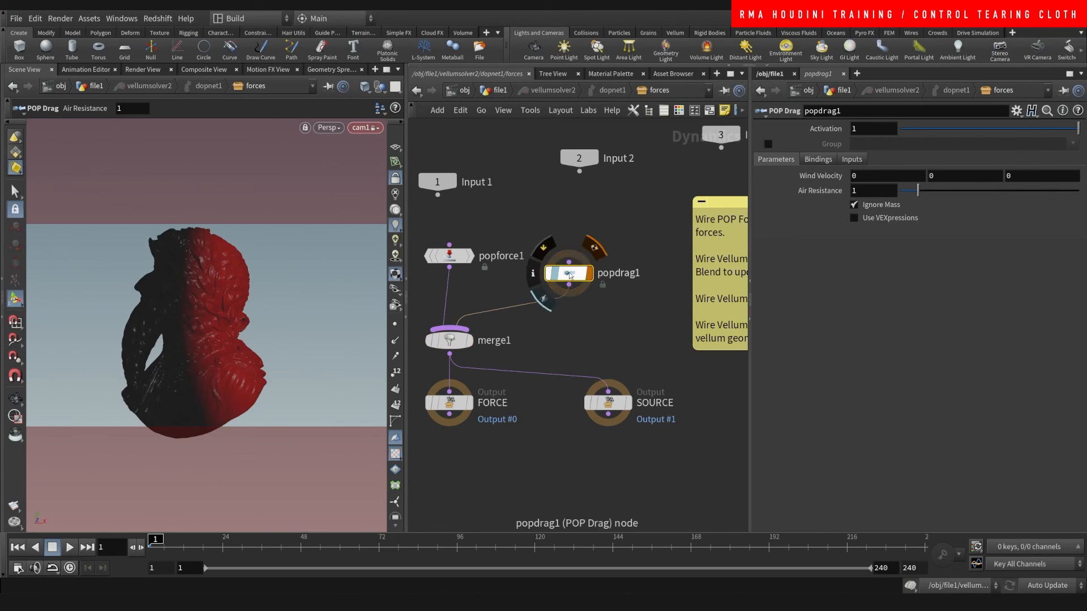
pyautogui.click(853, 217)
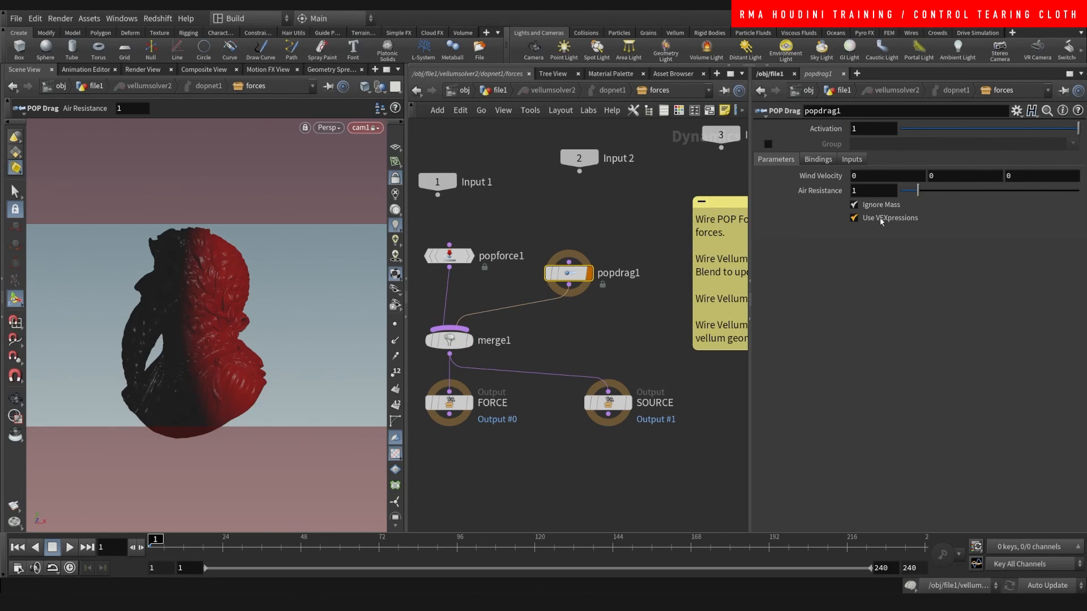
pyautogui.click(854, 217)
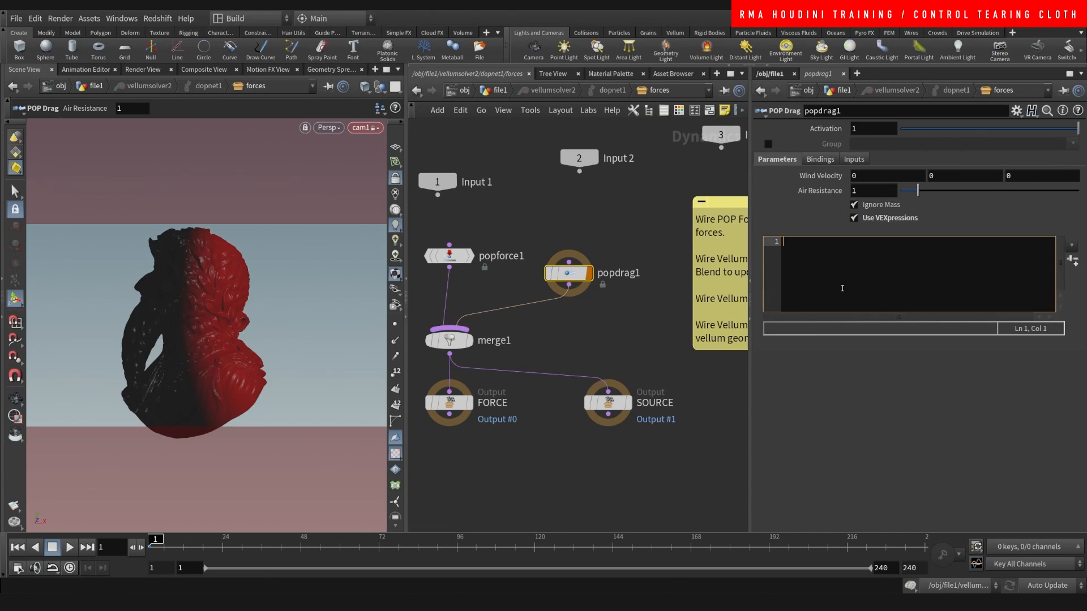
pyautogui.write('airresist')
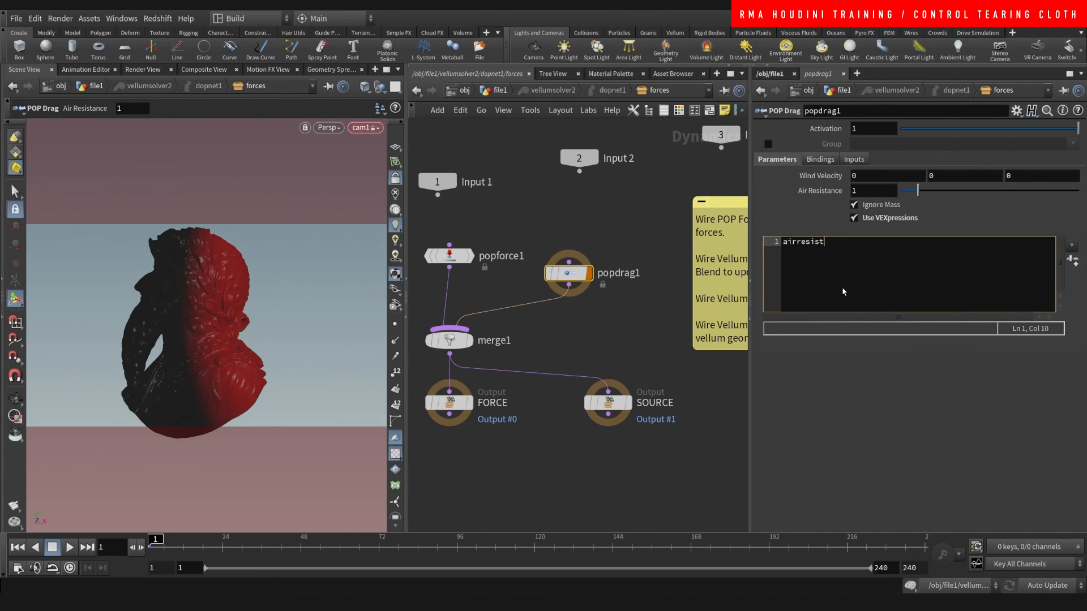
pyautogui.write('= fit01(rand(@pntum')
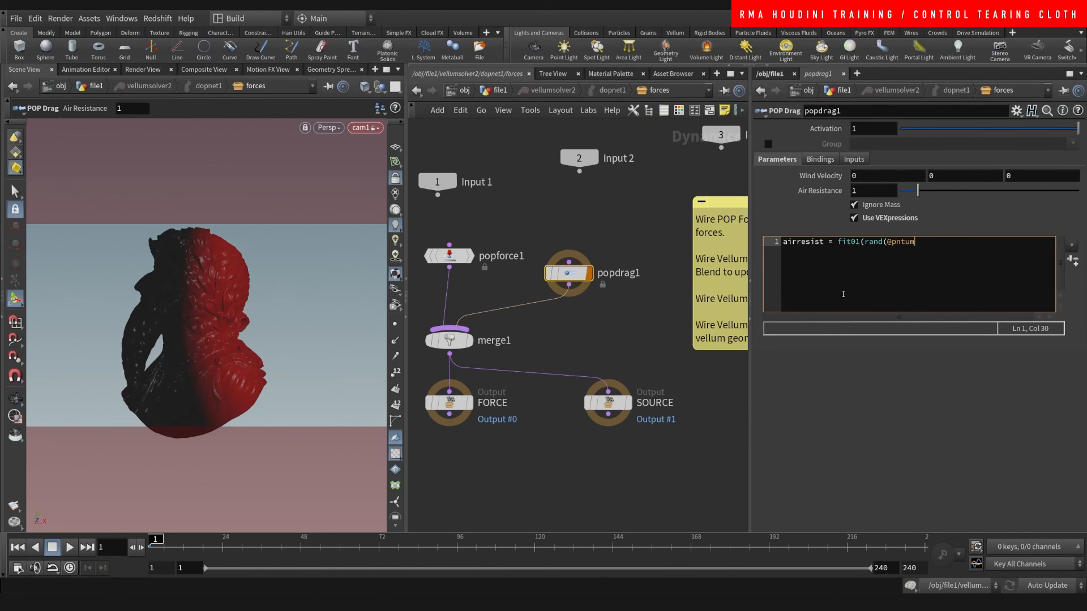
pyautogui.write('0,')
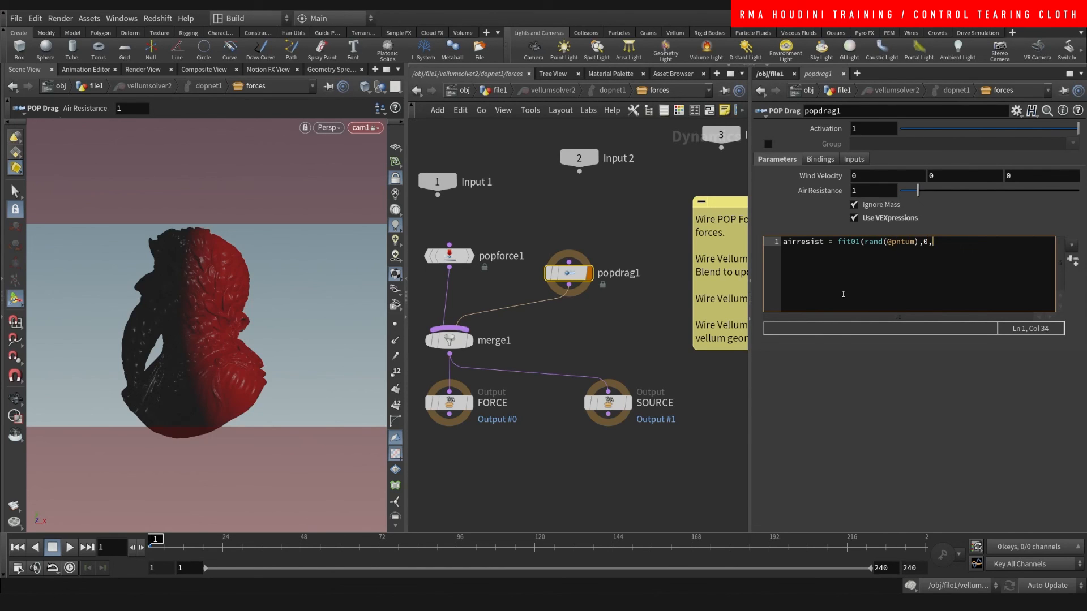
pyautogui.write('2);')
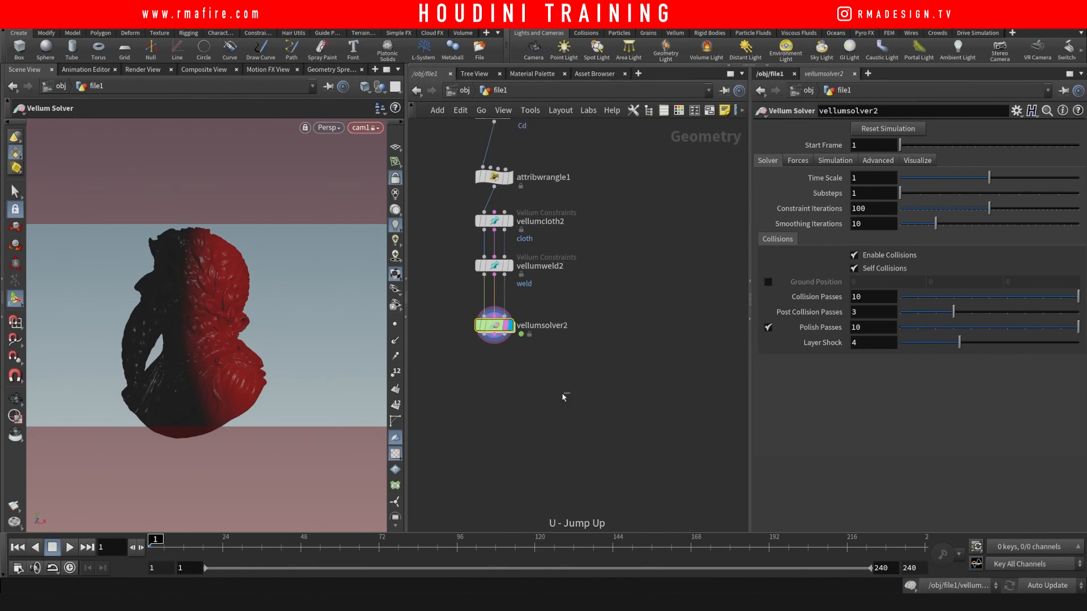
# Replay the tearing simulation with the new POP force and drag
pyautogui.click(69, 546)
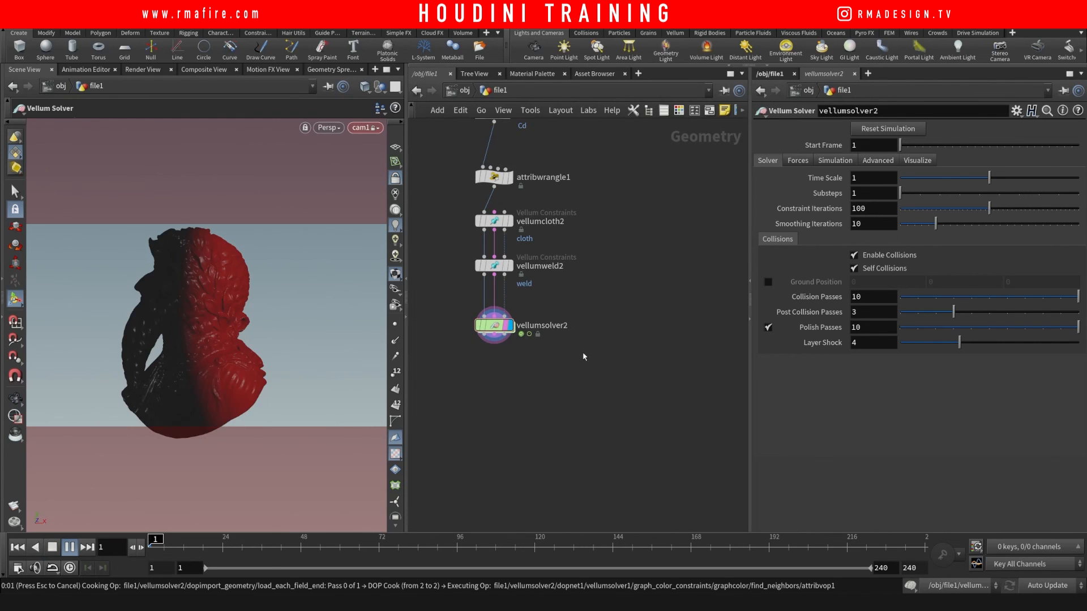